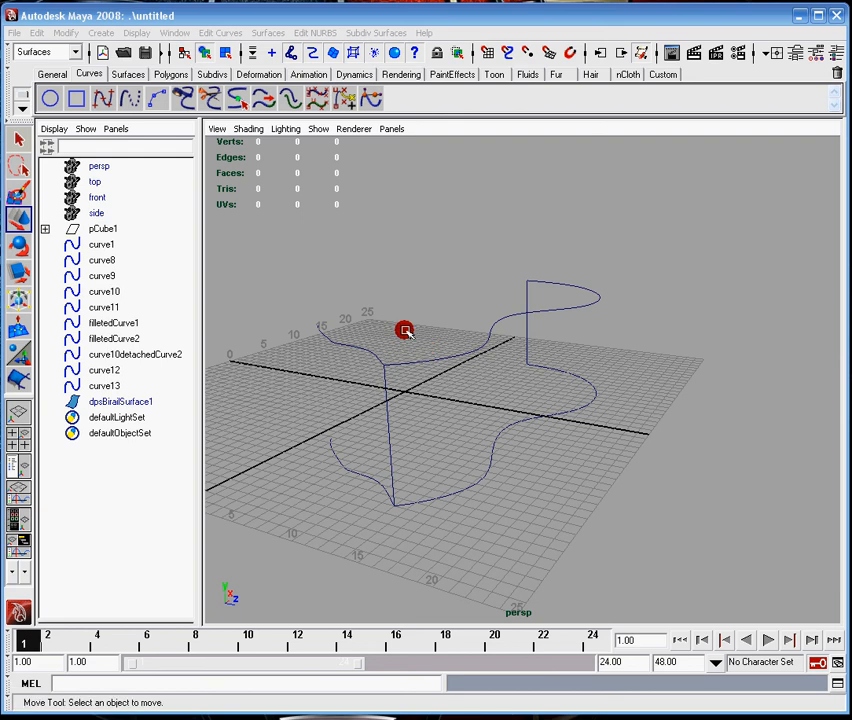
Orbit the curve network to inspect it from several sides.
{"action": "left_click_drag", "start_coordinate": [404, 330], "coordinate": [536, 250]}
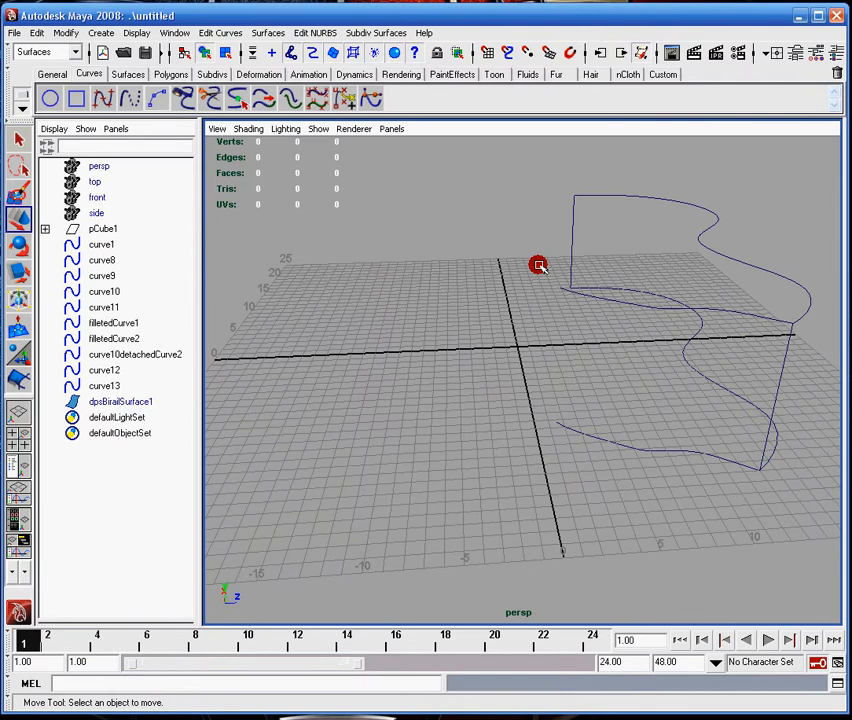
{"action": "left_click_drag", "start_coordinate": [540, 264], "coordinate": [512, 244]}
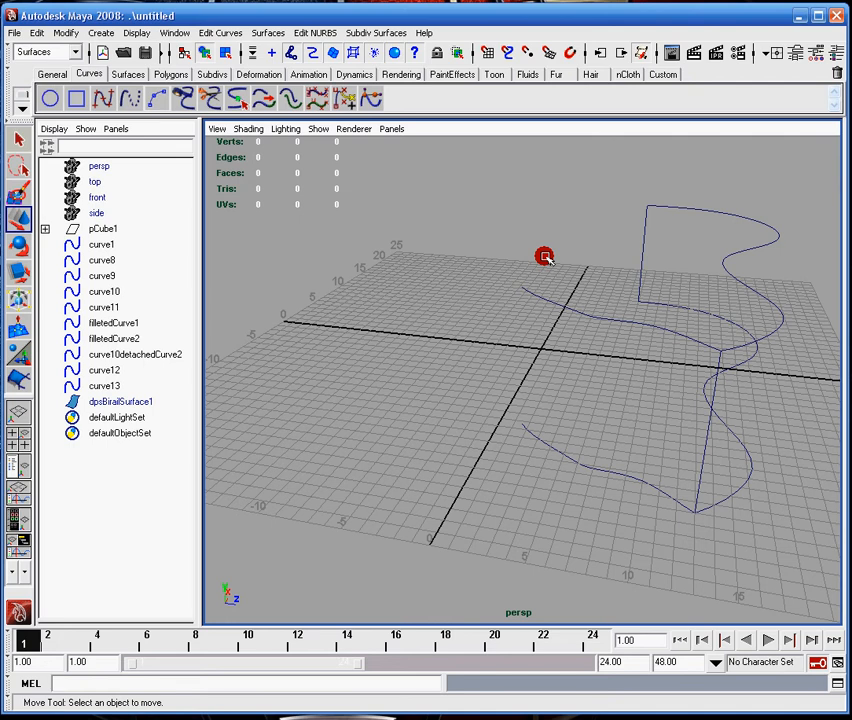
{"action": "left_click_drag", "start_coordinate": [544, 256], "coordinate": [508, 314]}
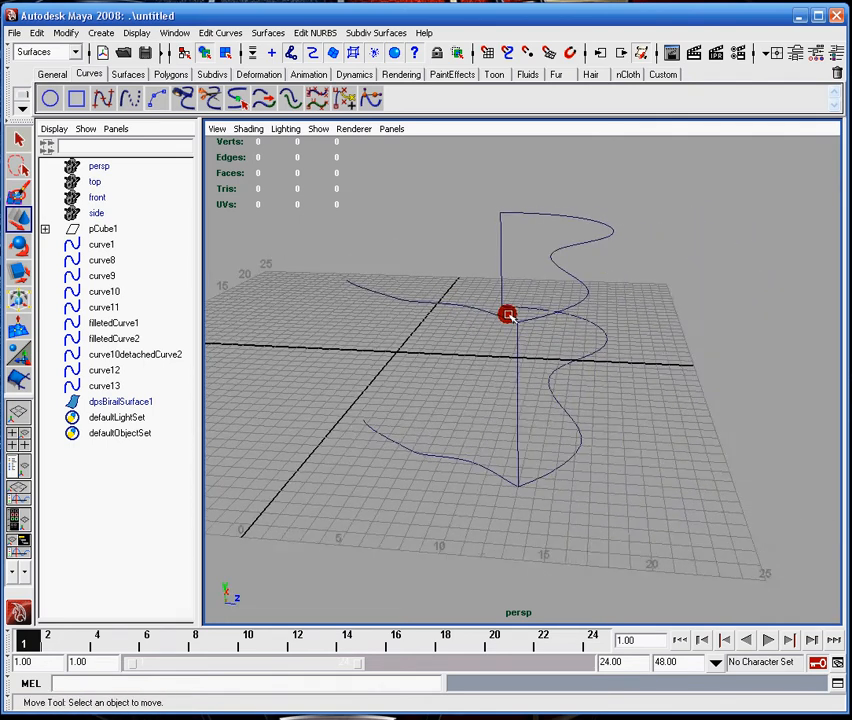
{"action": "left_click_drag", "start_coordinate": [508, 316], "coordinate": [564, 272]}
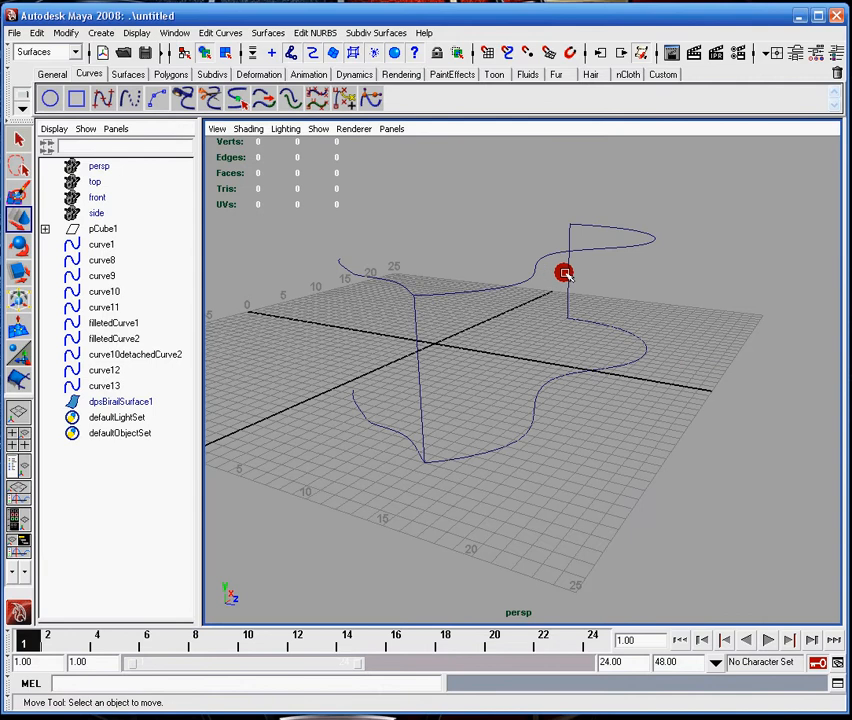
{"action": "left_click_drag", "start_coordinate": [564, 272], "coordinate": [404, 320]}
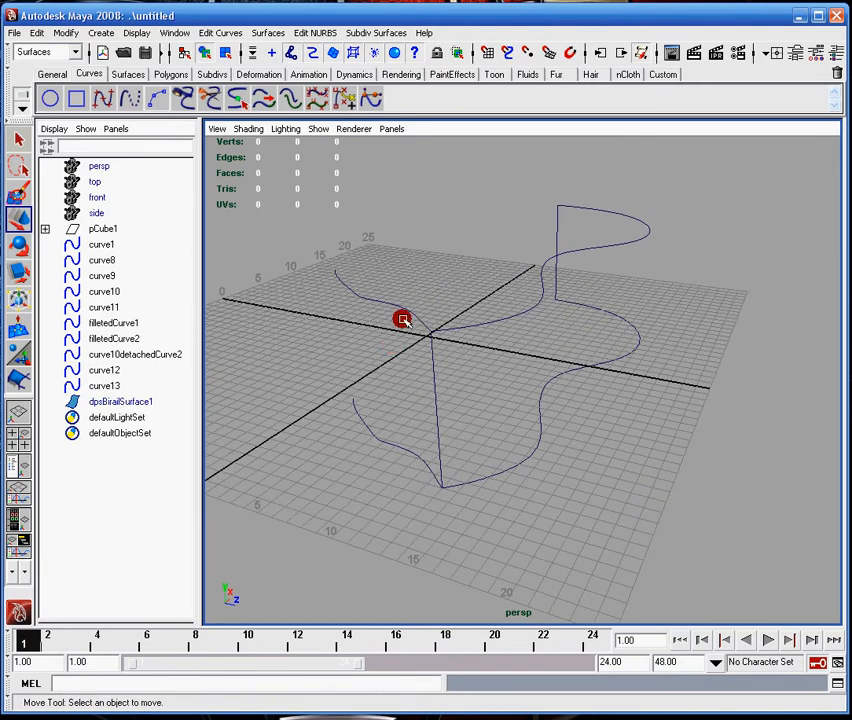
{"action": "mouse_move", "coordinate": [540, 308]}
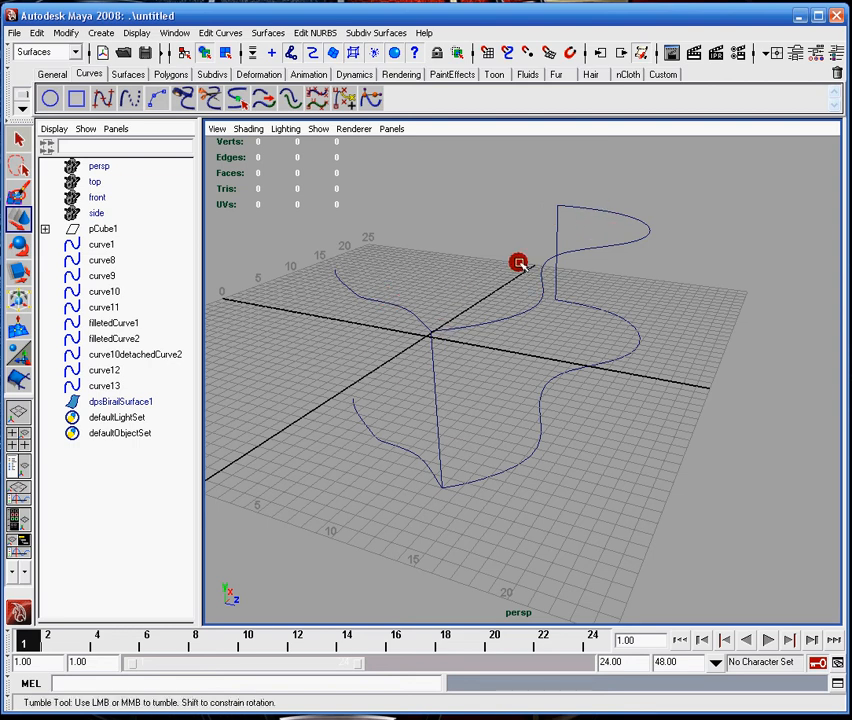
{"action": "left_click_drag", "start_coordinate": [520, 264], "coordinate": [536, 328]}
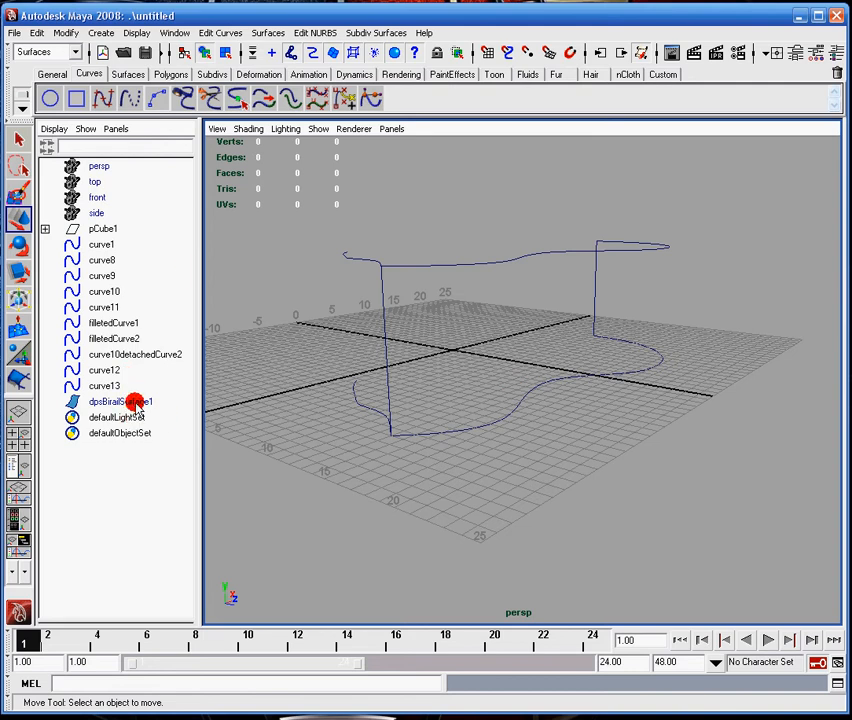
Select dpoBirailSurface1 in the Outliner, tumble around it, then pan to an empty grid area.
{"action": "left_click", "coordinate": [110, 400]}
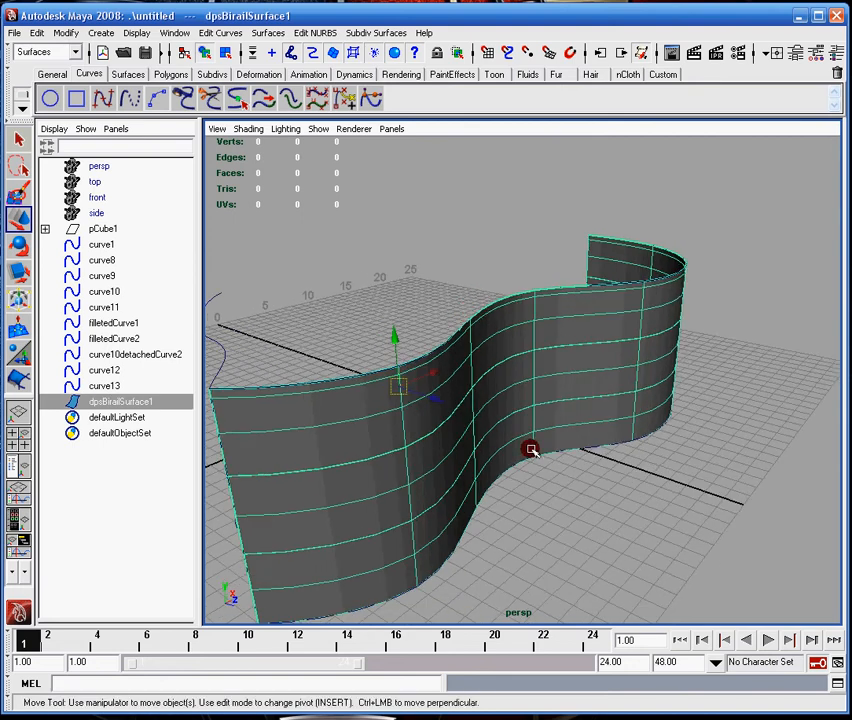
{"action": "mouse_move", "coordinate": [604, 324]}
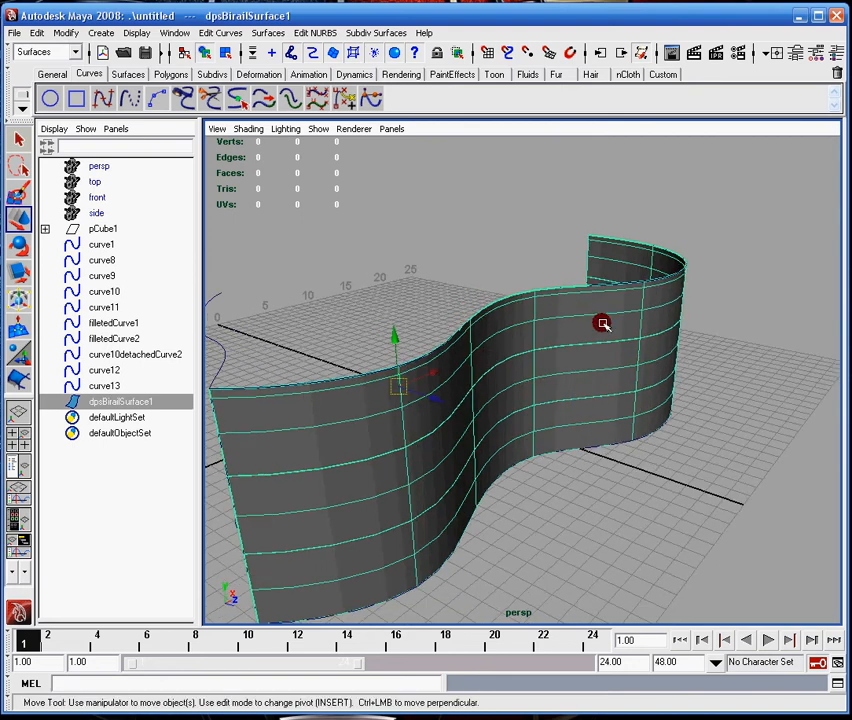
{"action": "left_click_drag", "start_coordinate": [604, 324], "coordinate": [536, 396]}
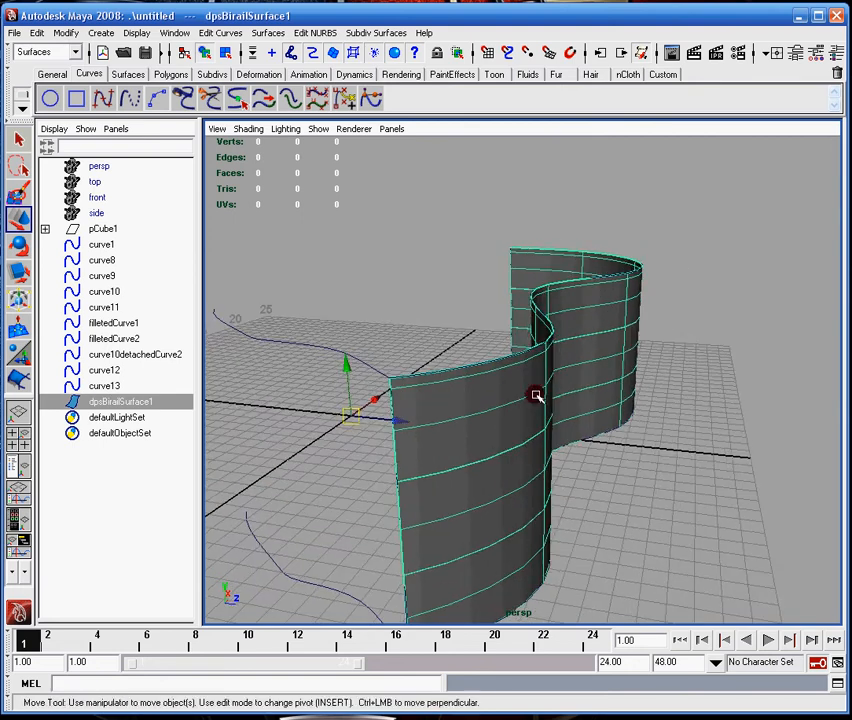
{"action": "mouse_move", "coordinate": [652, 408]}
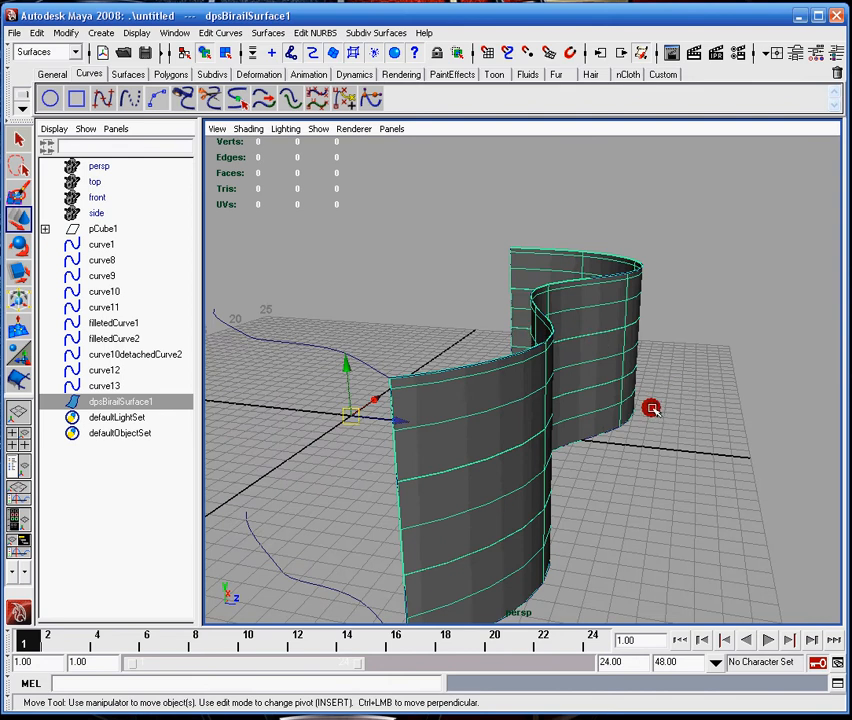
{"action": "mouse_move", "coordinate": [420, 324]}
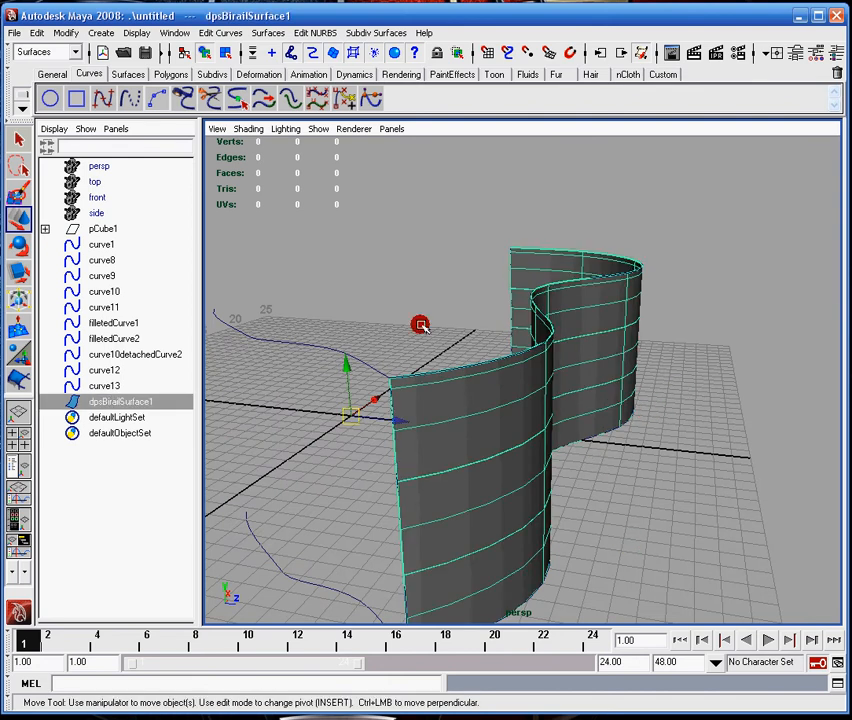
{"action": "left_click_drag", "start_coordinate": [420, 324], "coordinate": [560, 376]}
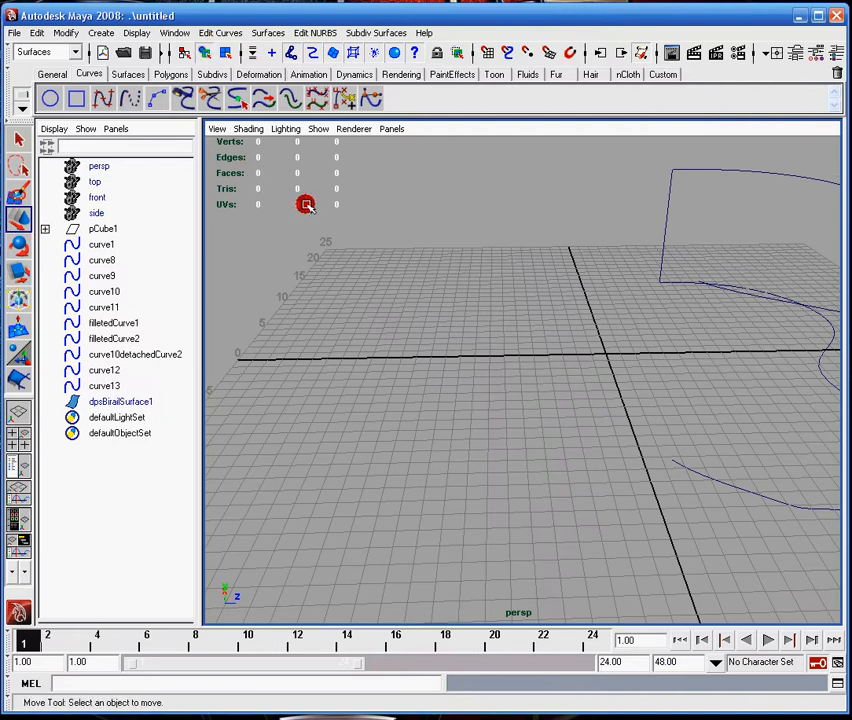
Start the EP Curve Tool from the Curves shelf and place grid-snapped points for curve14.
{"action": "left_click", "coordinate": [118, 98]}
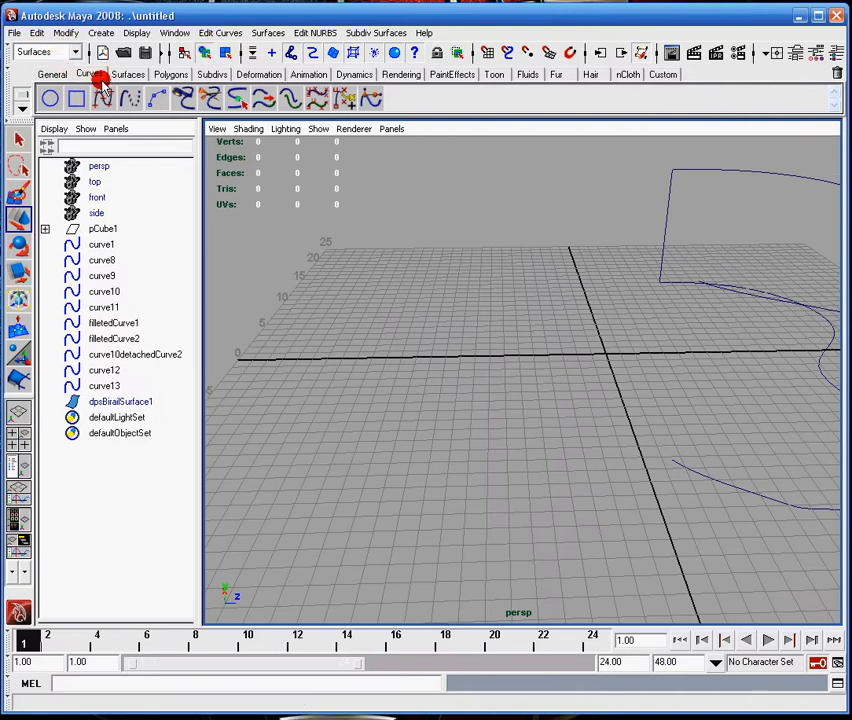
{"action": "left_click", "coordinate": [100, 98]}
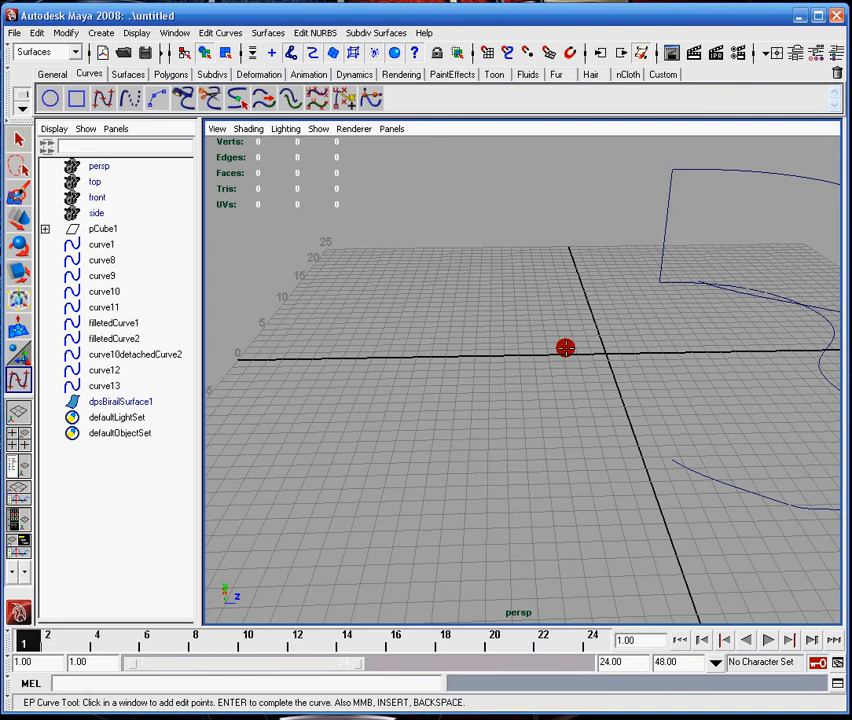
{"action": "left_click_drag", "start_coordinate": [564, 348], "coordinate": [556, 442]}
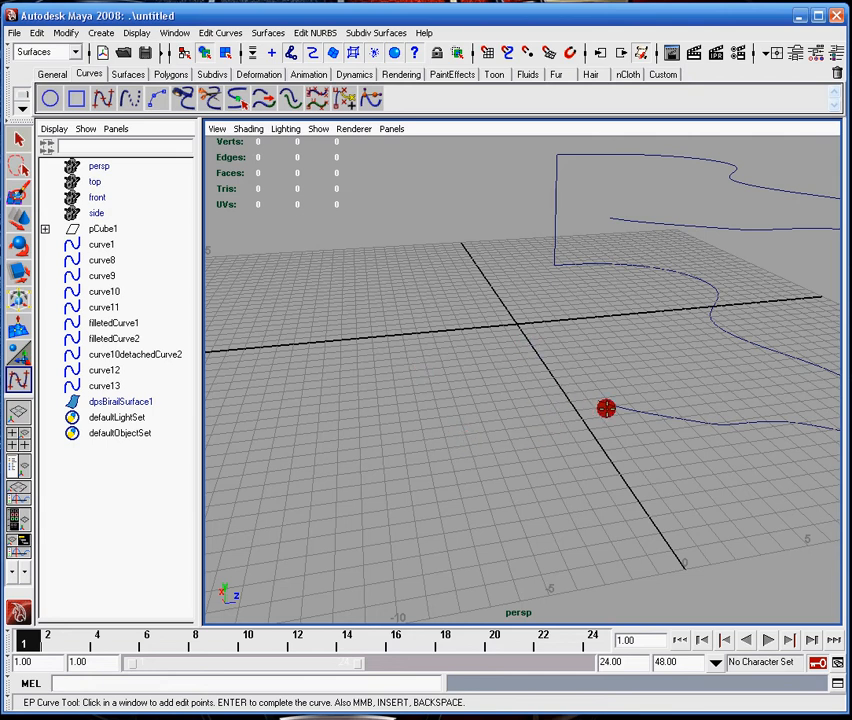
{"action": "mouse_move", "coordinate": [480, 378]}
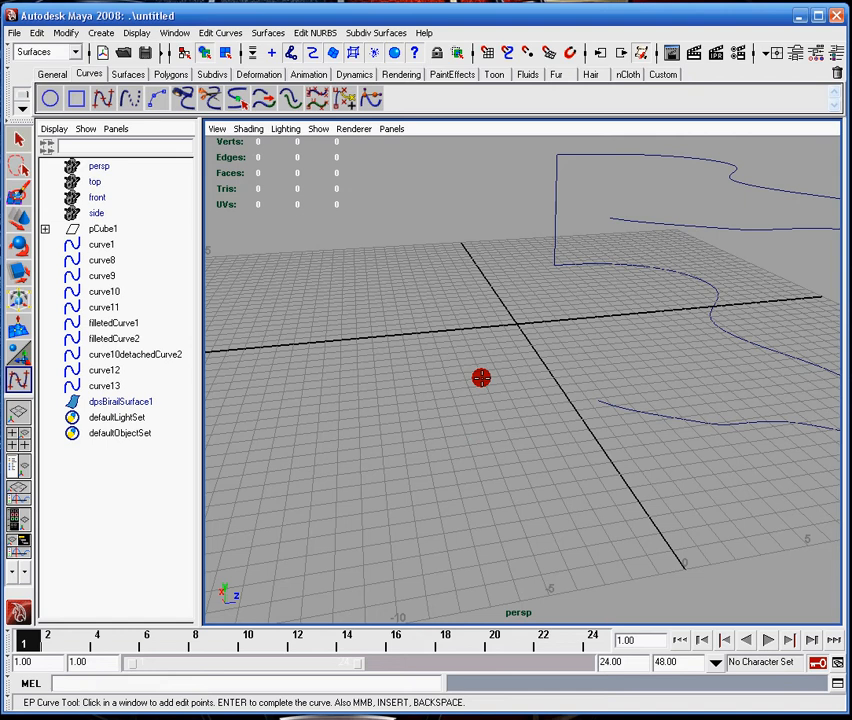
{"action": "left_click_drag", "start_coordinate": [480, 378], "coordinate": [538, 424]}
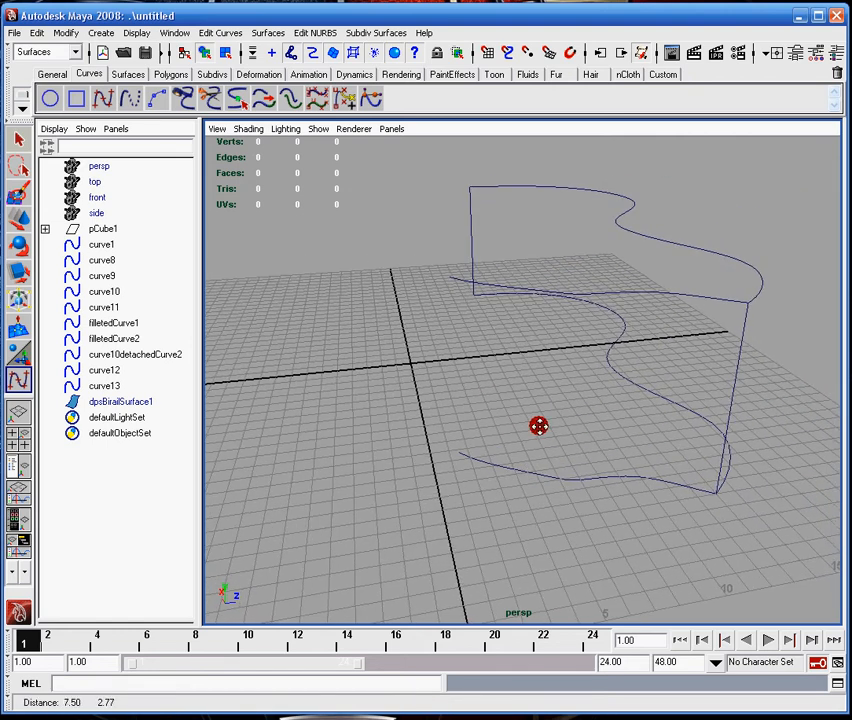
{"action": "left_click_drag", "start_coordinate": [538, 426], "coordinate": [520, 340]}
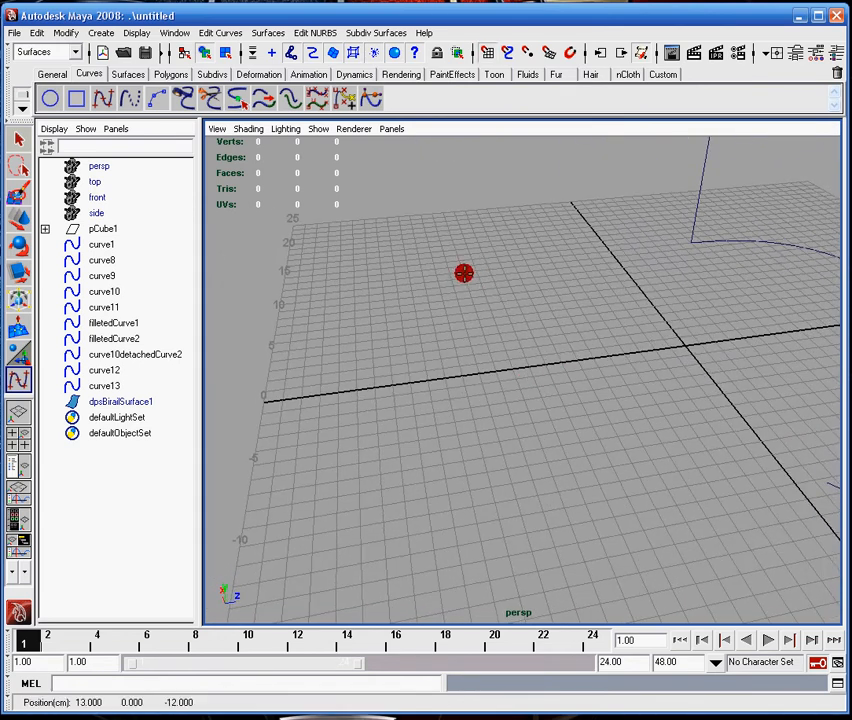
{"action": "left_click", "coordinate": [600, 532]}
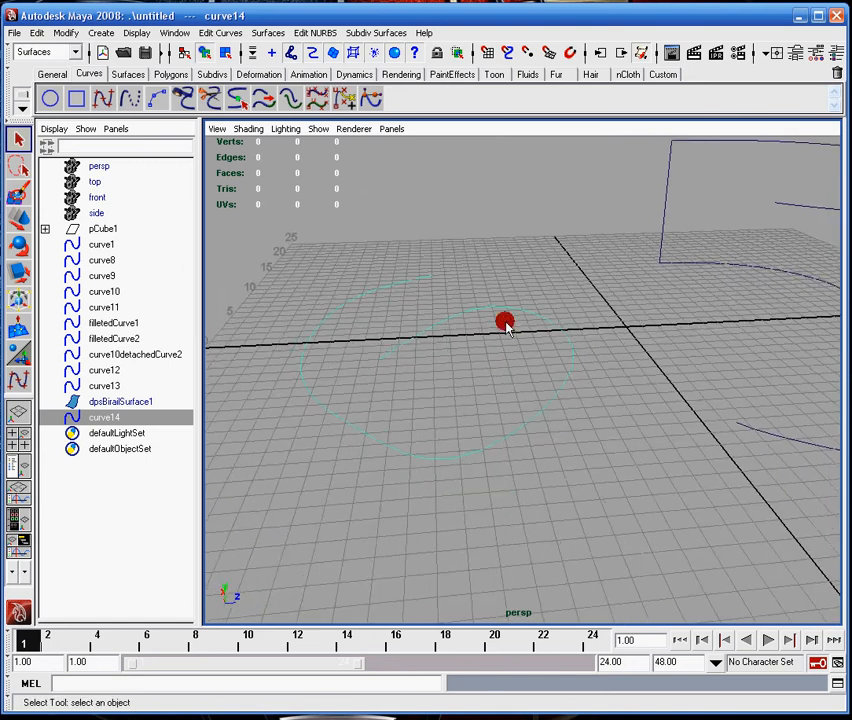
Show curve14 in the Attribute Editor, confirming 7 spans, open form and degree 3.
{"action": "left_click", "coordinate": [792, 52]}
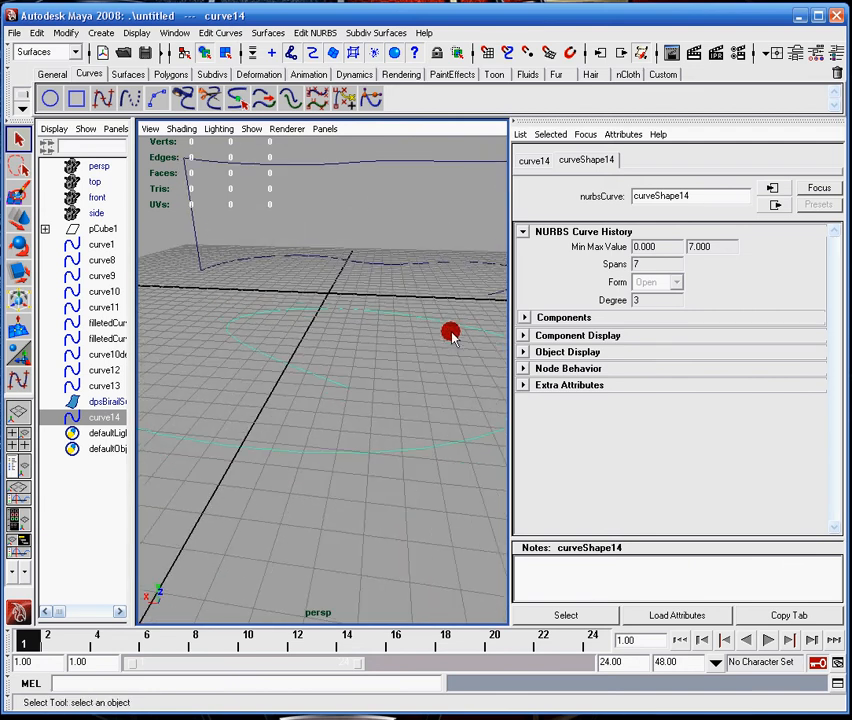
{"action": "left_click_drag", "start_coordinate": [450, 336], "coordinate": [396, 330]}
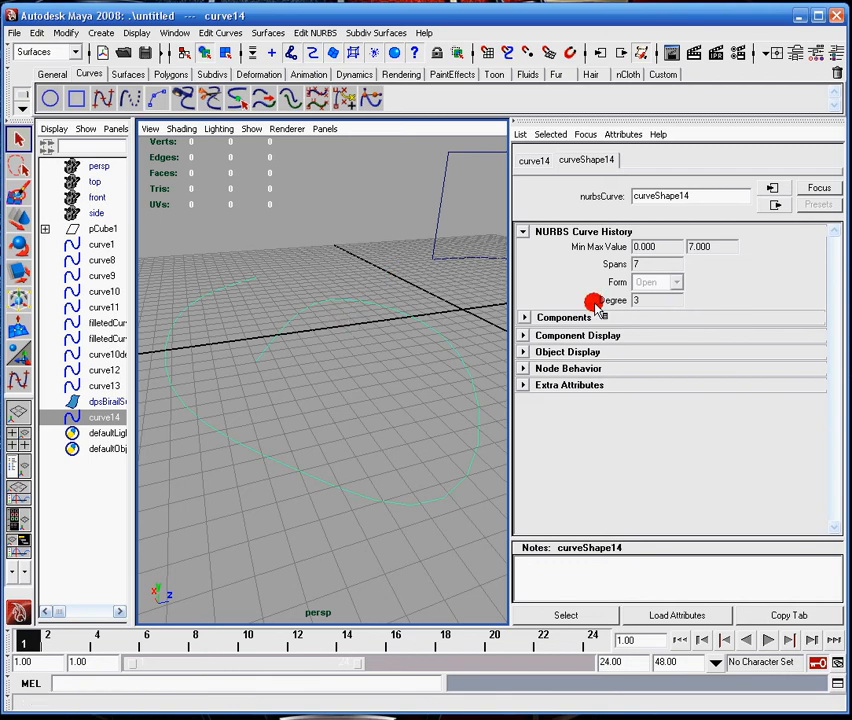
{"action": "mouse_move", "coordinate": [630, 296]}
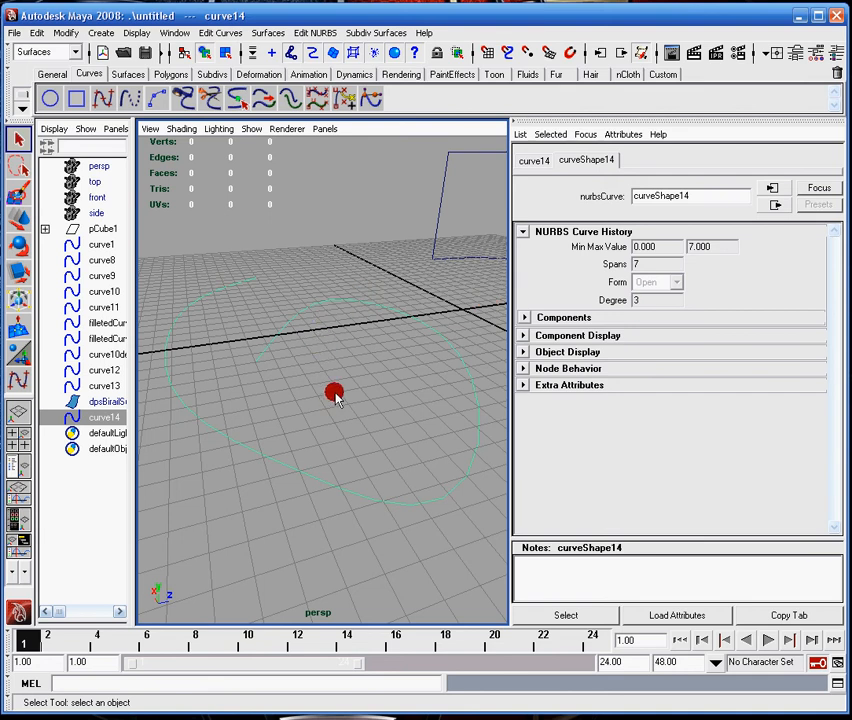
{"action": "left_click_drag", "start_coordinate": [336, 392], "coordinate": [426, 344]}
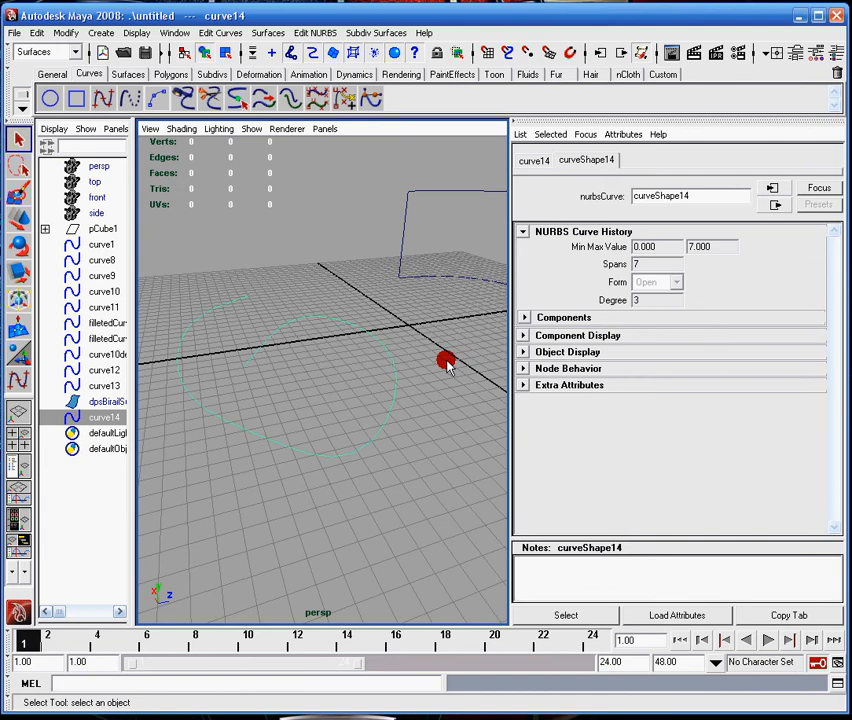
{"action": "mouse_move", "coordinate": [424, 356]}
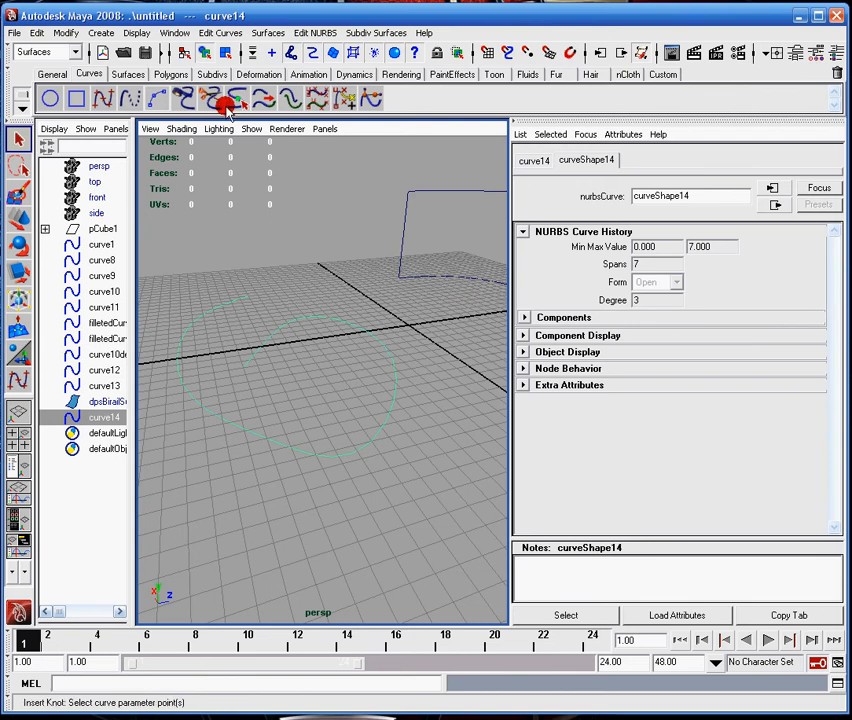
Review the EP Curve Tool settings (Cubic degree, Uniform knots) via the Edit Curves menu.
{"action": "left_click", "coordinate": [228, 32]}
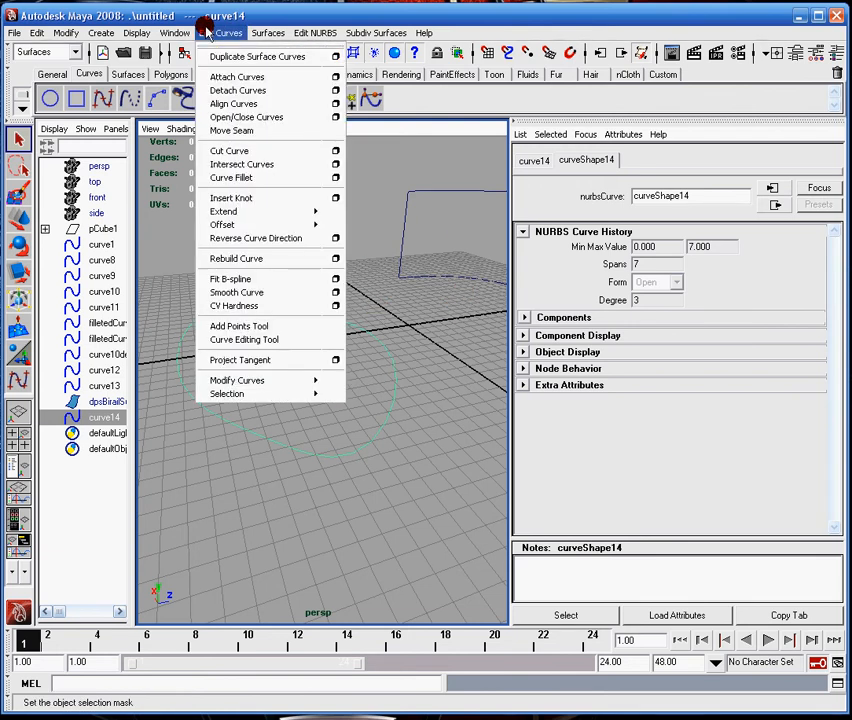
{"action": "left_click", "coordinate": [174, 32]}
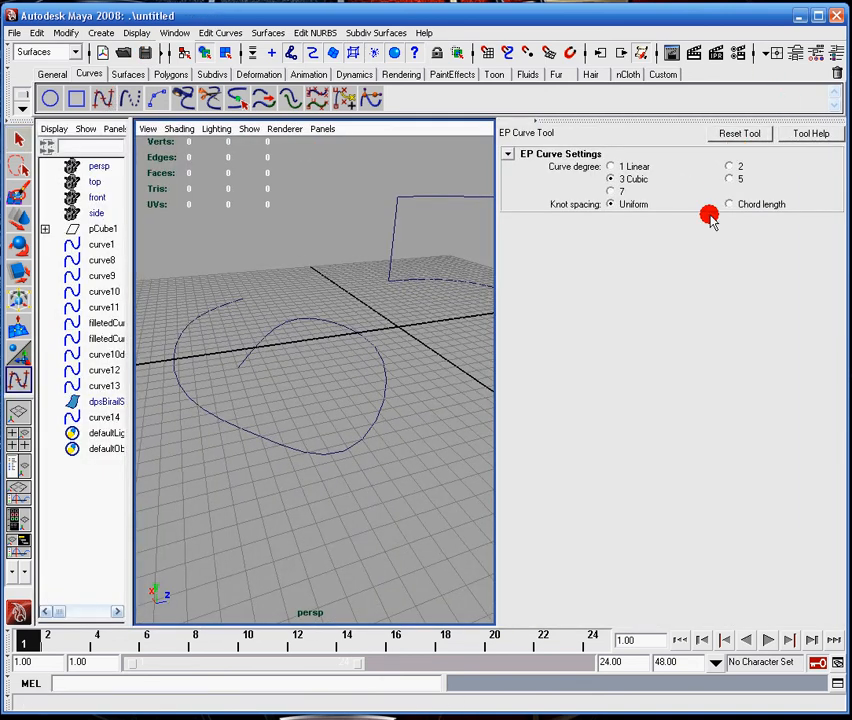
{"action": "mouse_move", "coordinate": [604, 160]}
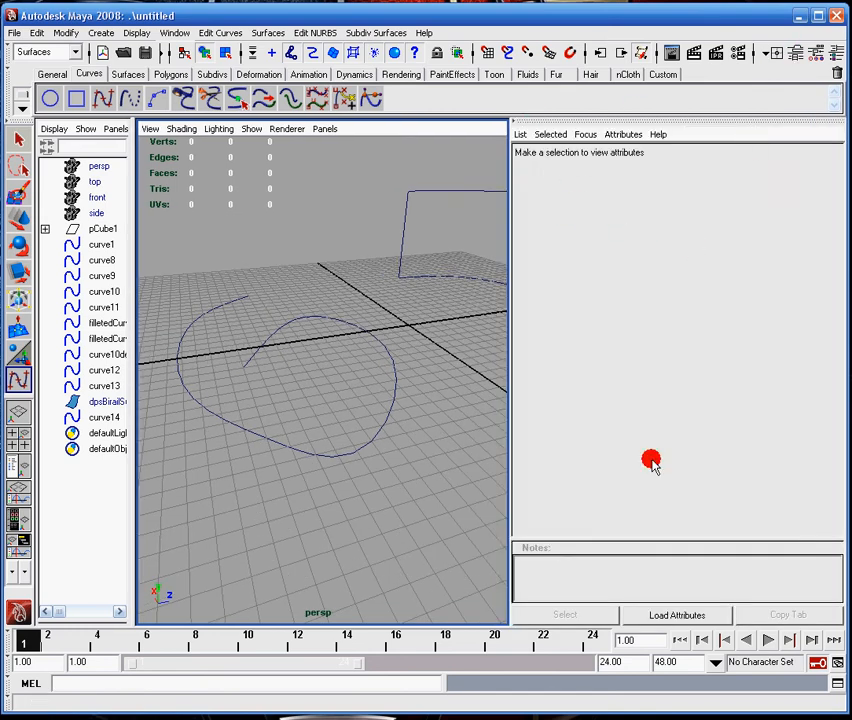
{"action": "left_click", "coordinate": [208, 52]}
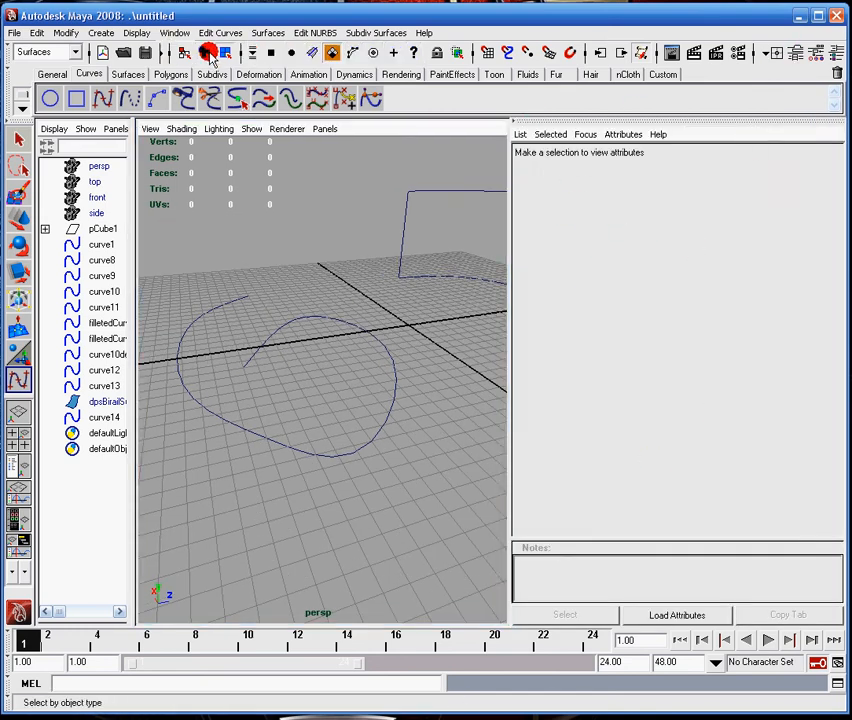
{"action": "left_click", "coordinate": [208, 52]}
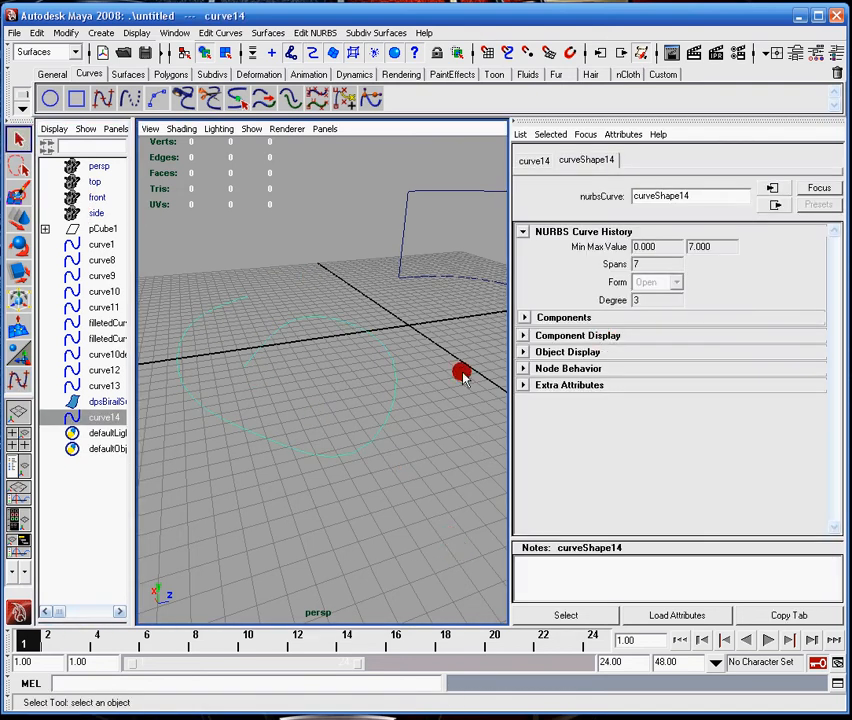
{"action": "left_click_drag", "start_coordinate": [460, 374], "coordinate": [384, 424]}
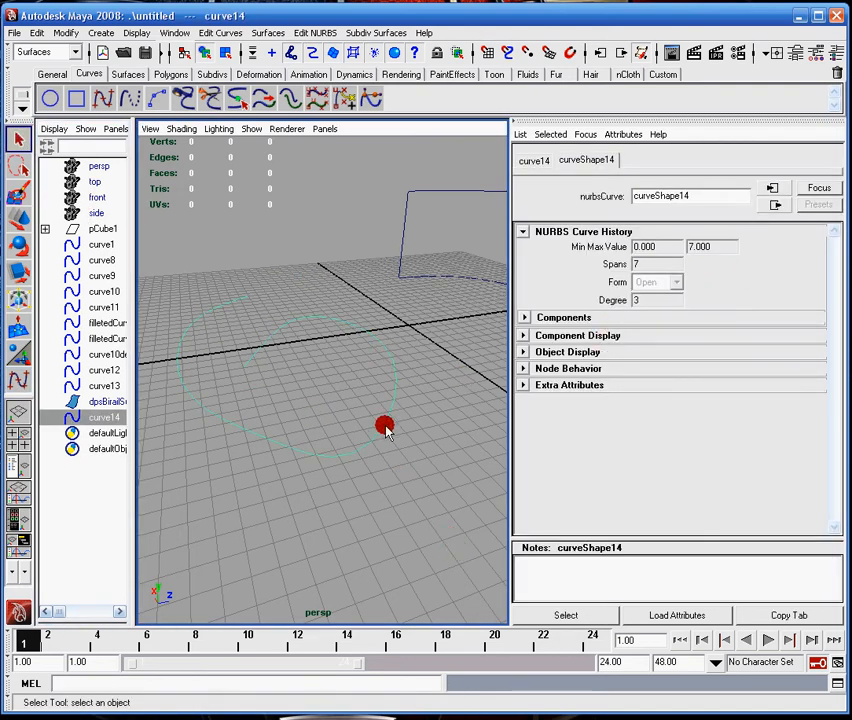
{"action": "right_click", "coordinate": [384, 424]}
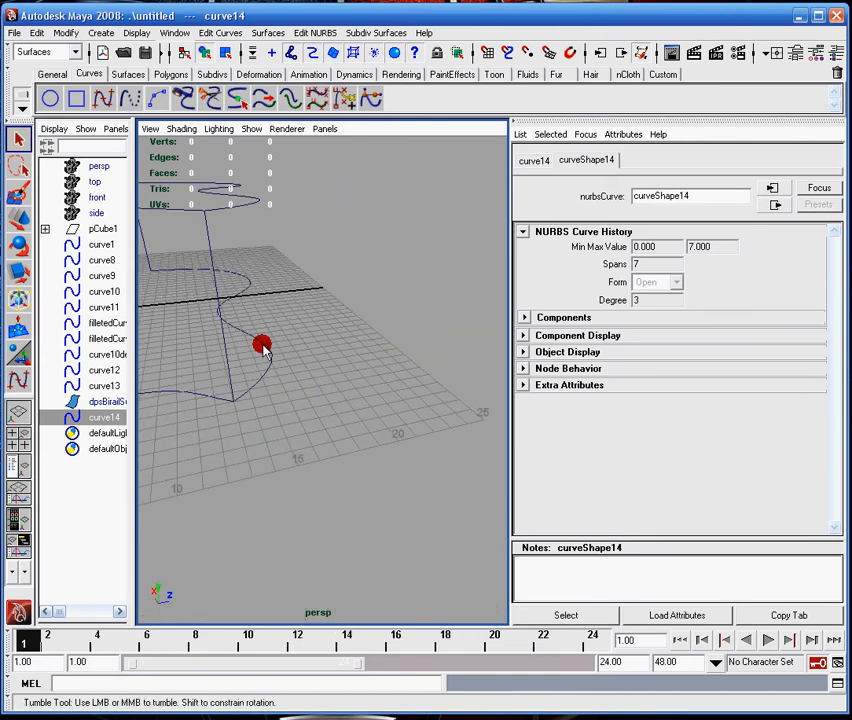
{"action": "left_click", "coordinate": [100, 400]}
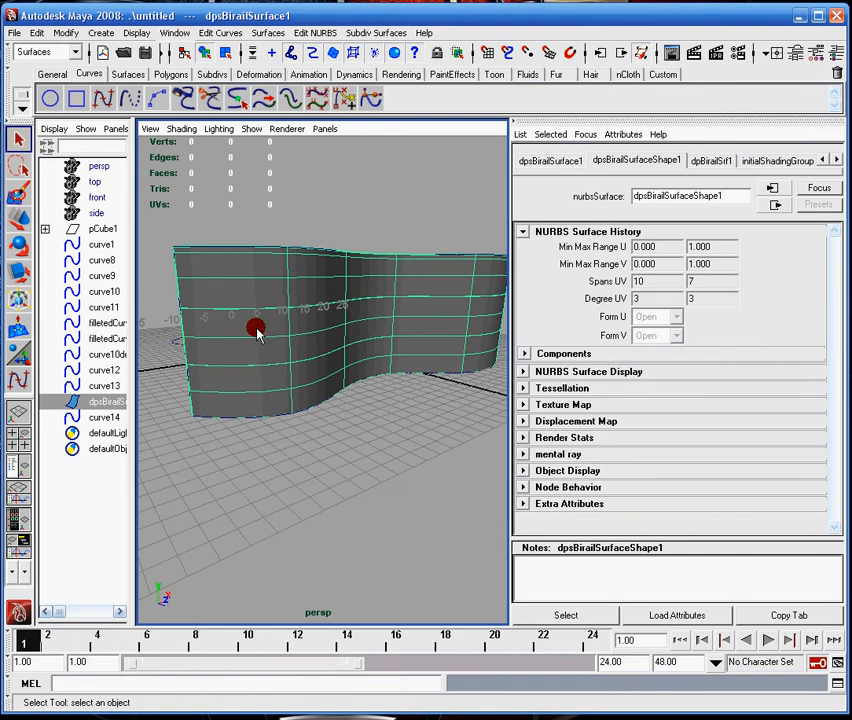
{"action": "left_click_drag", "start_coordinate": [256, 330], "coordinate": [288, 388]}
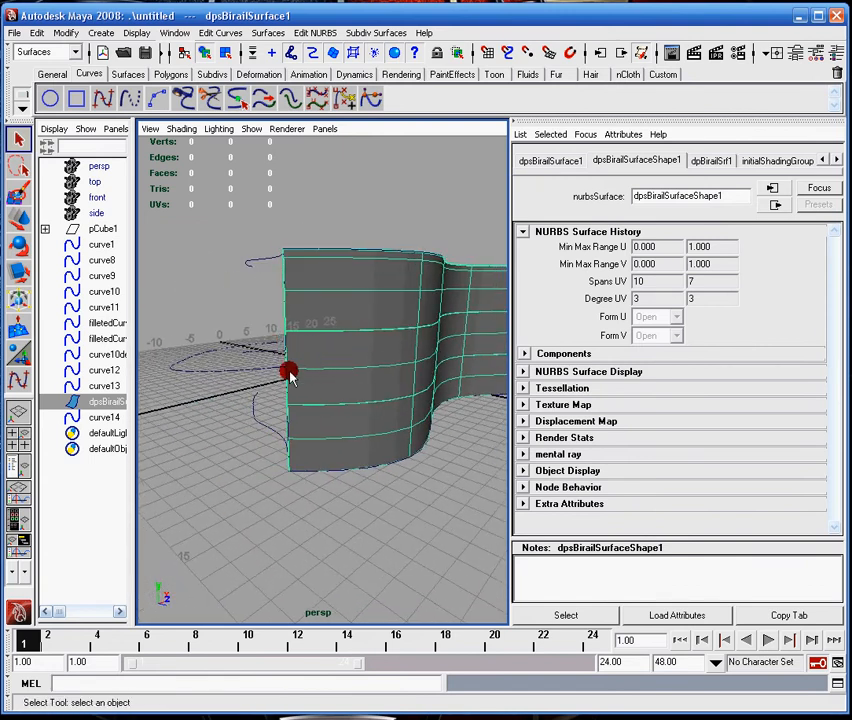
{"action": "mouse_move", "coordinate": [276, 328]}
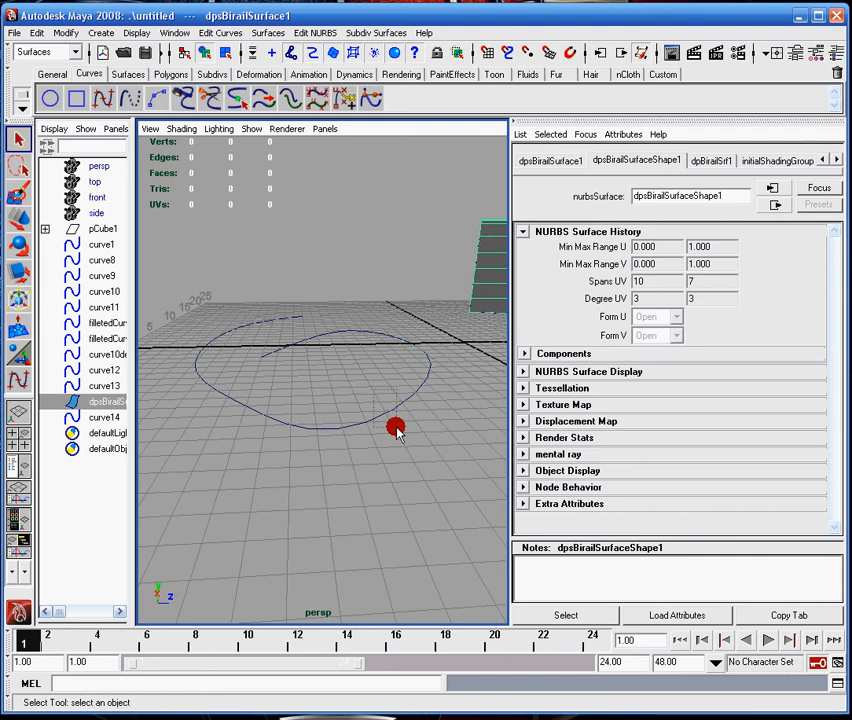
Switch curve14 to Control Vertex mode and drag CV 5 to a new position.
{"action": "right_click", "coordinate": [390, 418]}
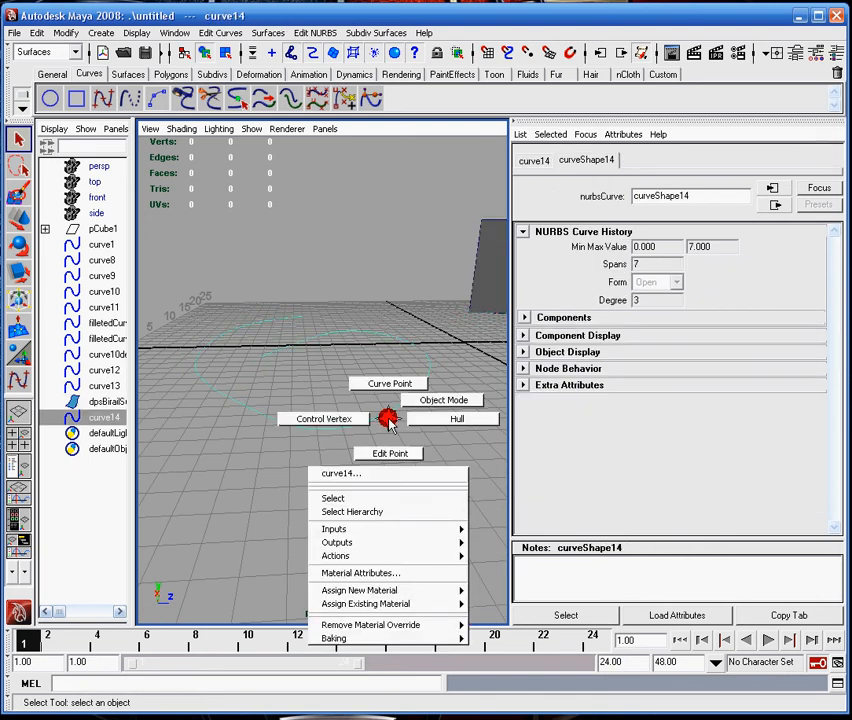
{"action": "mouse_move", "coordinate": [324, 418]}
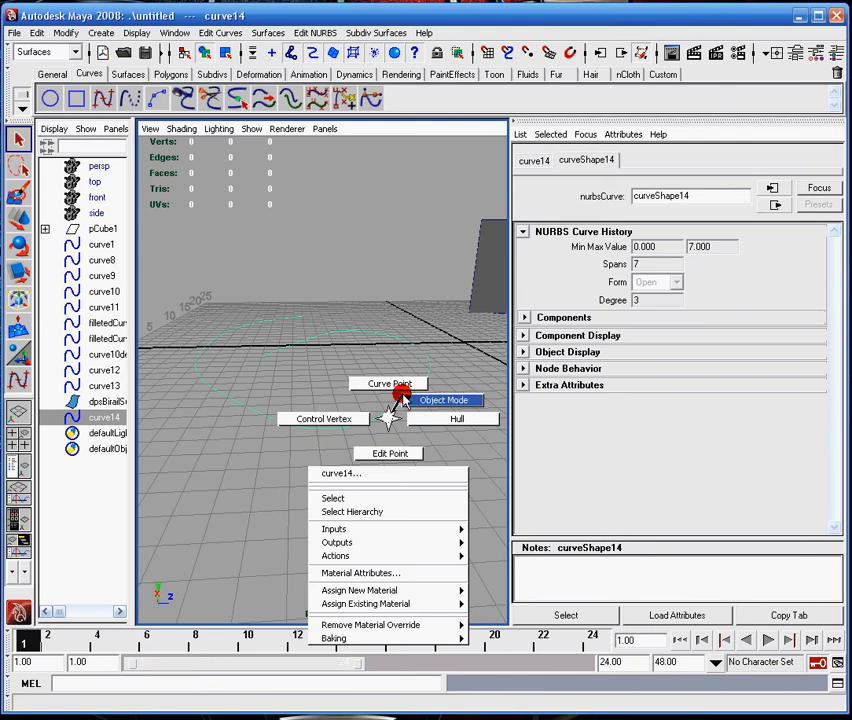
{"action": "left_click", "coordinate": [444, 400]}
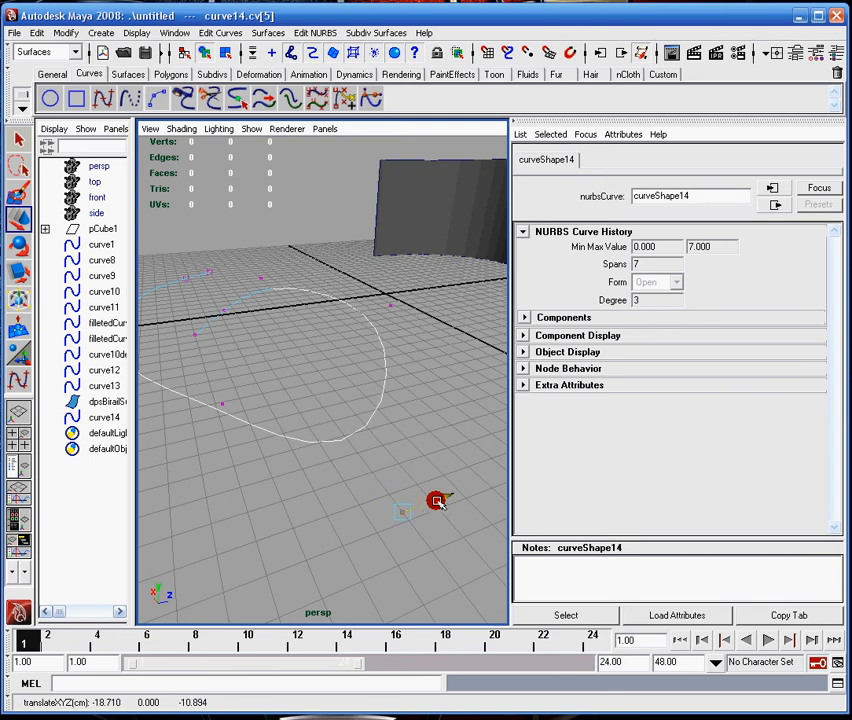
{"action": "left_click_drag", "start_coordinate": [438, 500], "coordinate": [350, 418]}
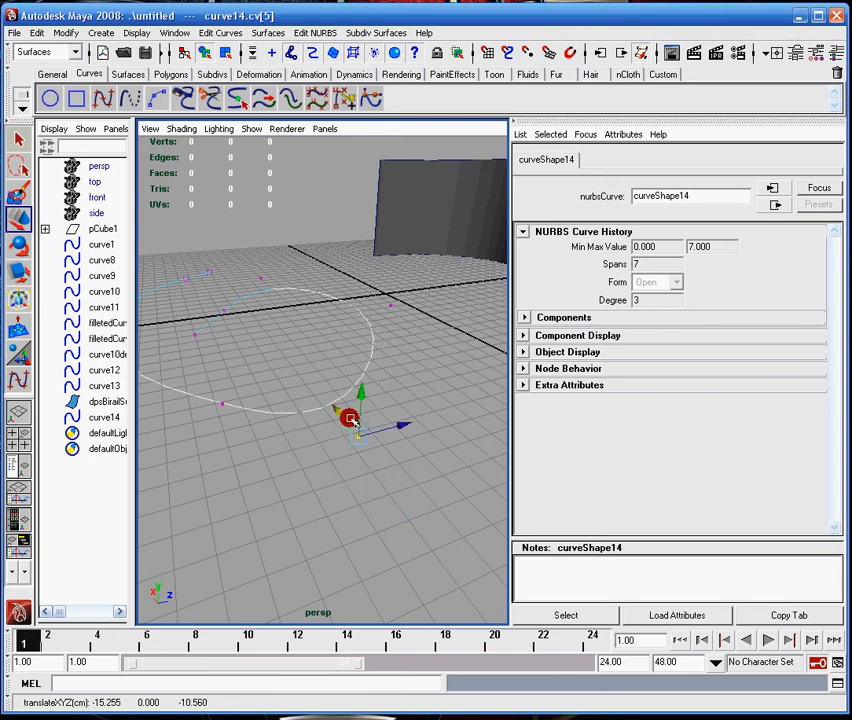
{"action": "left_click_drag", "start_coordinate": [350, 414], "coordinate": [418, 496]}
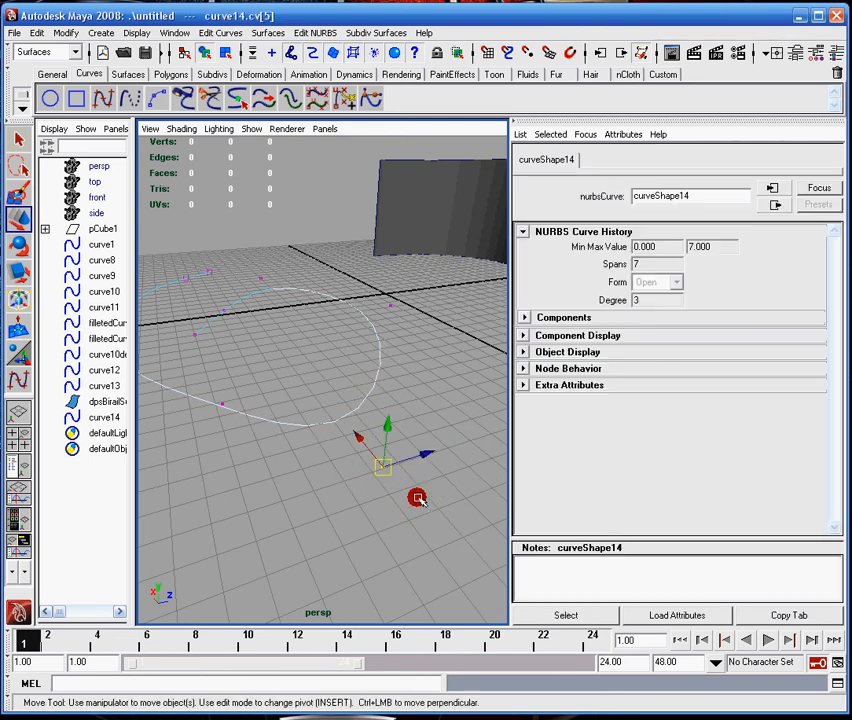
{"action": "left_click_drag", "start_coordinate": [416, 498], "coordinate": [356, 452]}
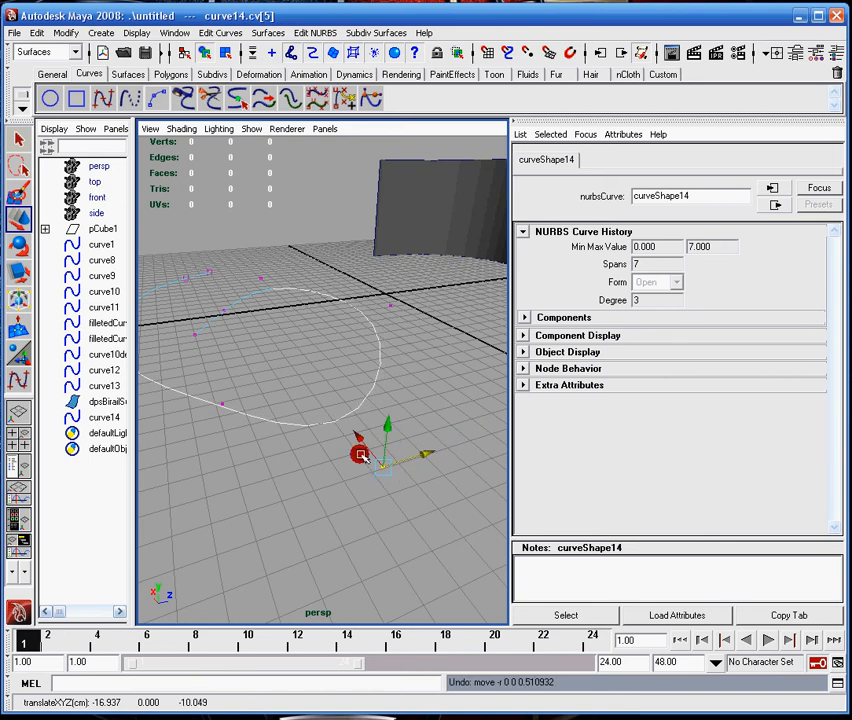
{"action": "left_click_drag", "start_coordinate": [356, 452], "coordinate": [348, 414]}
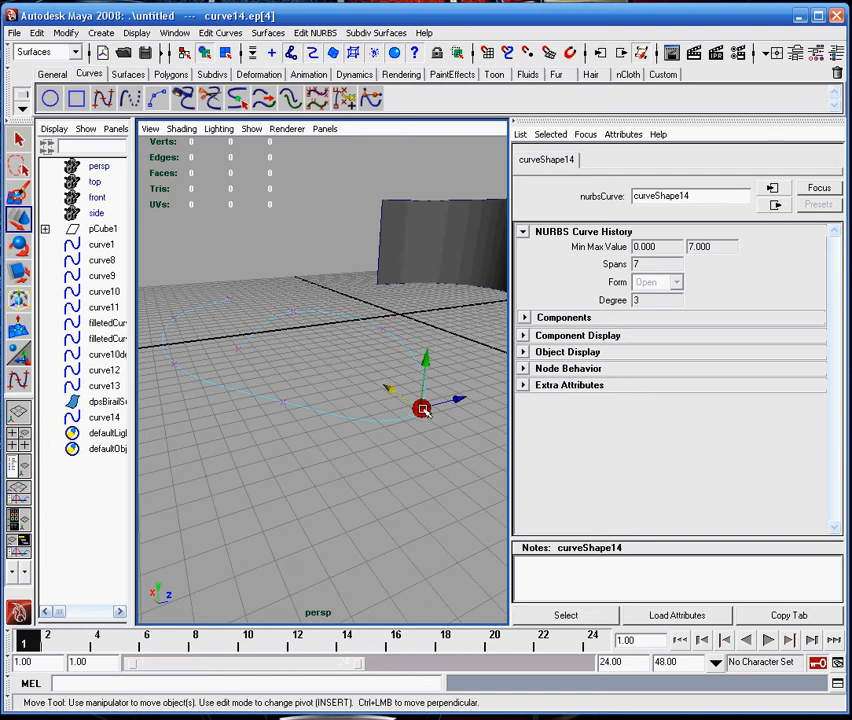
Drag edit point 4 of curve14 to a new position with the Move tool.
{"action": "left_click_drag", "start_coordinate": [420, 408], "coordinate": [350, 414]}
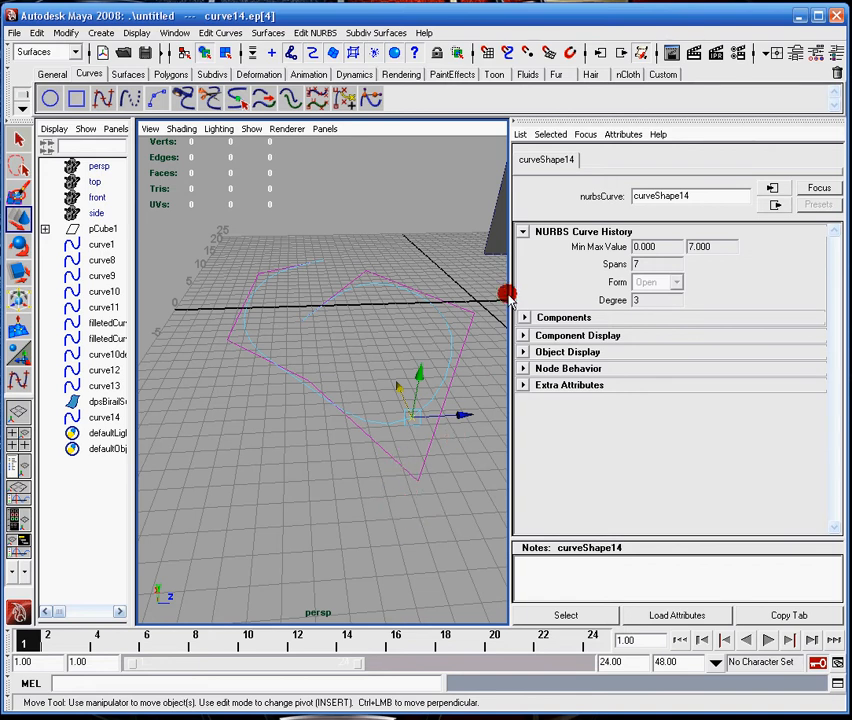
{"action": "mouse_move", "coordinate": [272, 236]}
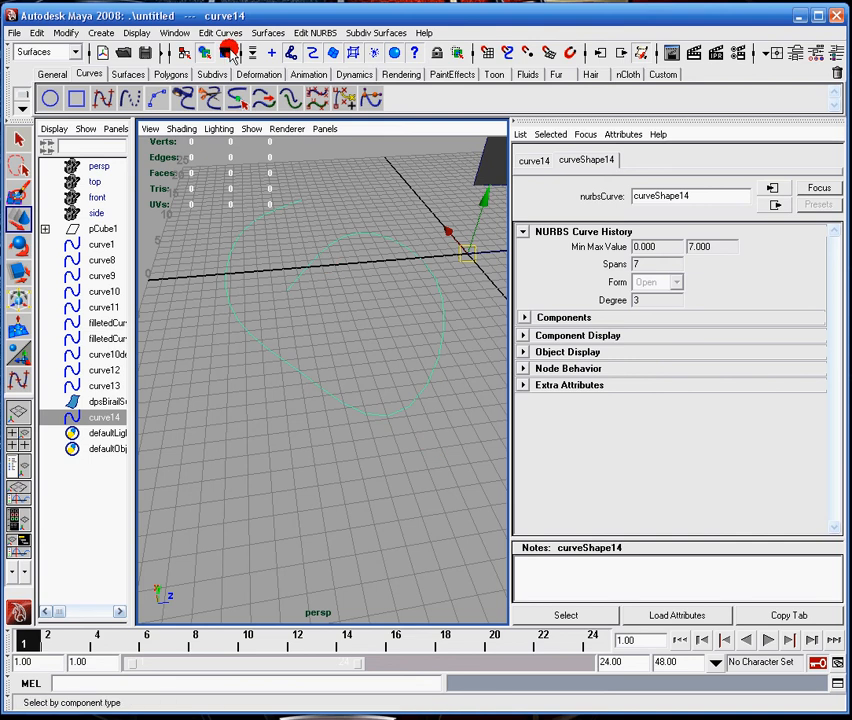
{"action": "left_click", "coordinate": [220, 32]}
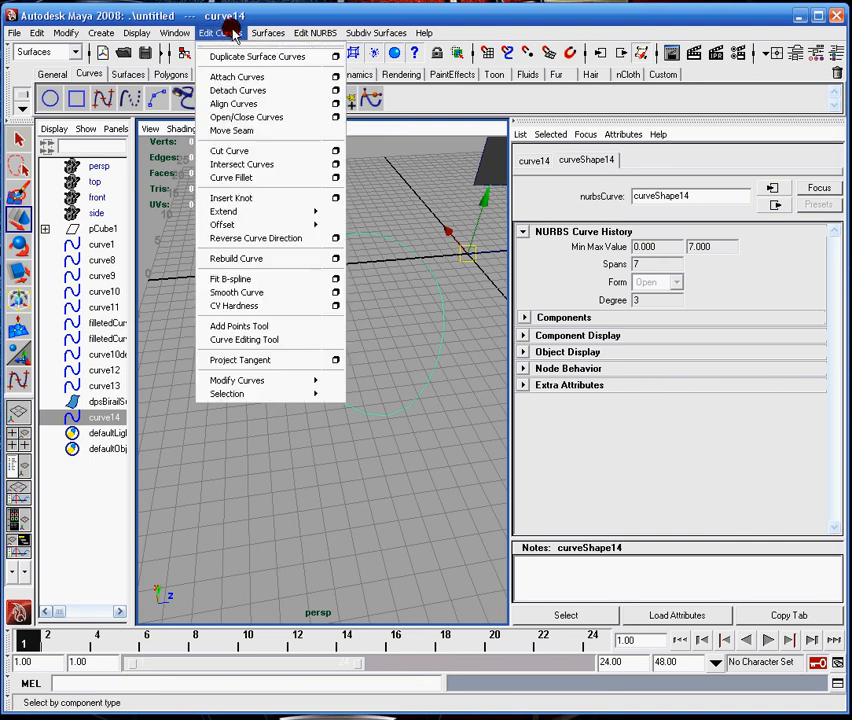
{"action": "mouse_move", "coordinate": [344, 262]}
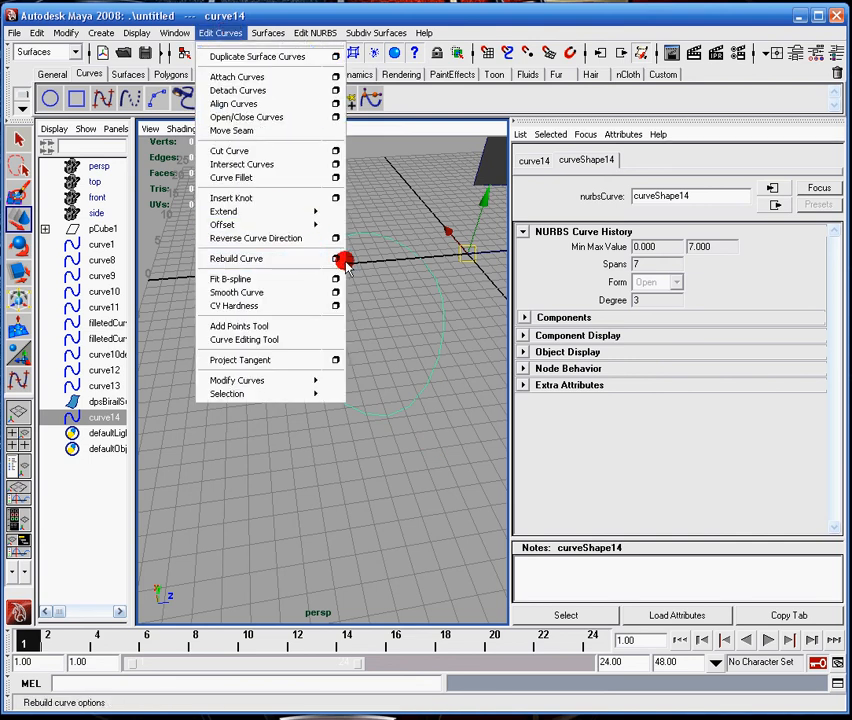
{"action": "left_click", "coordinate": [336, 258]}
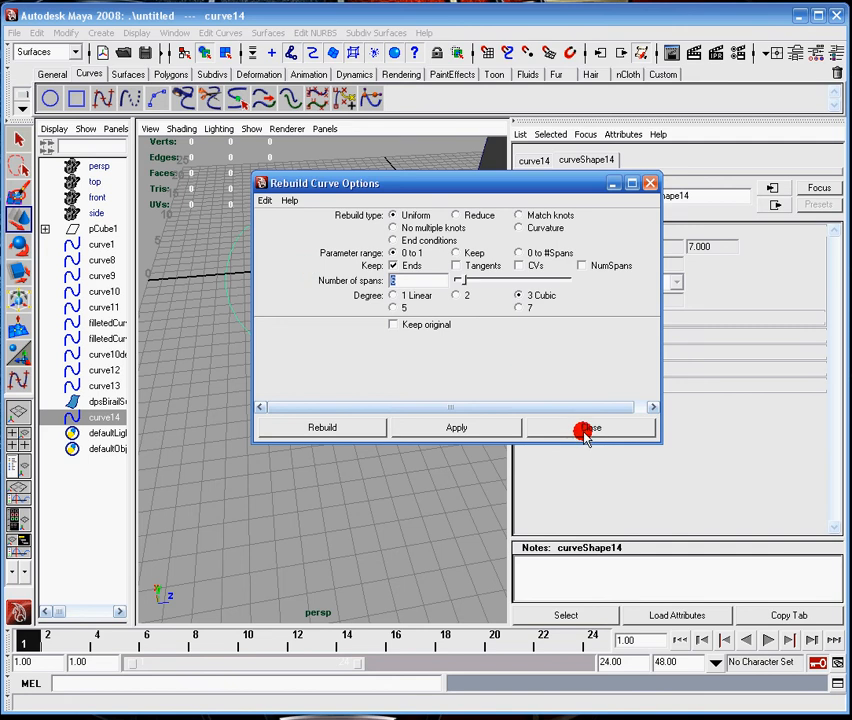
{"action": "left_click", "coordinate": [584, 428]}
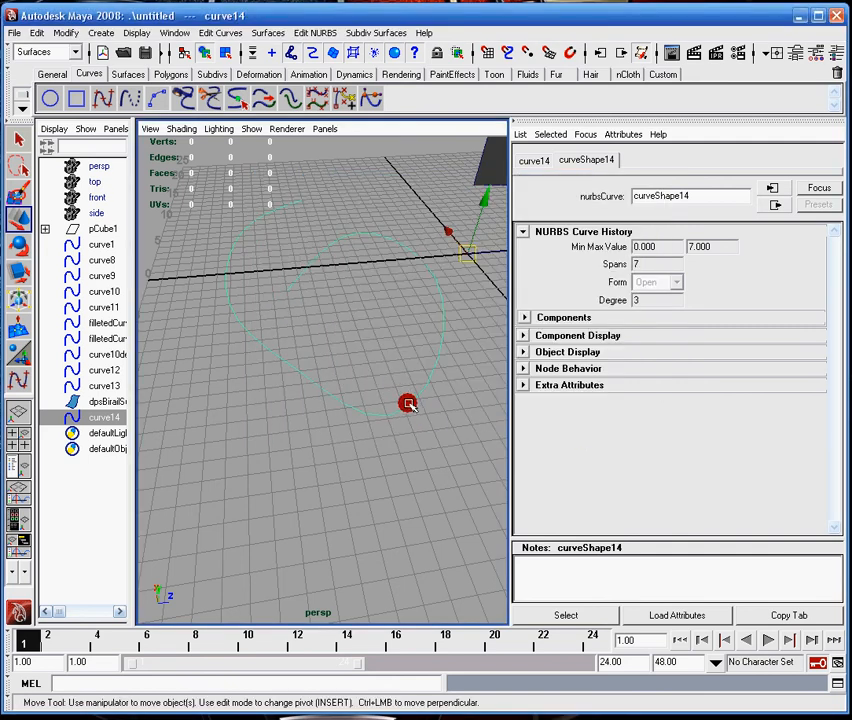
{"action": "right_click", "coordinate": [408, 404]}
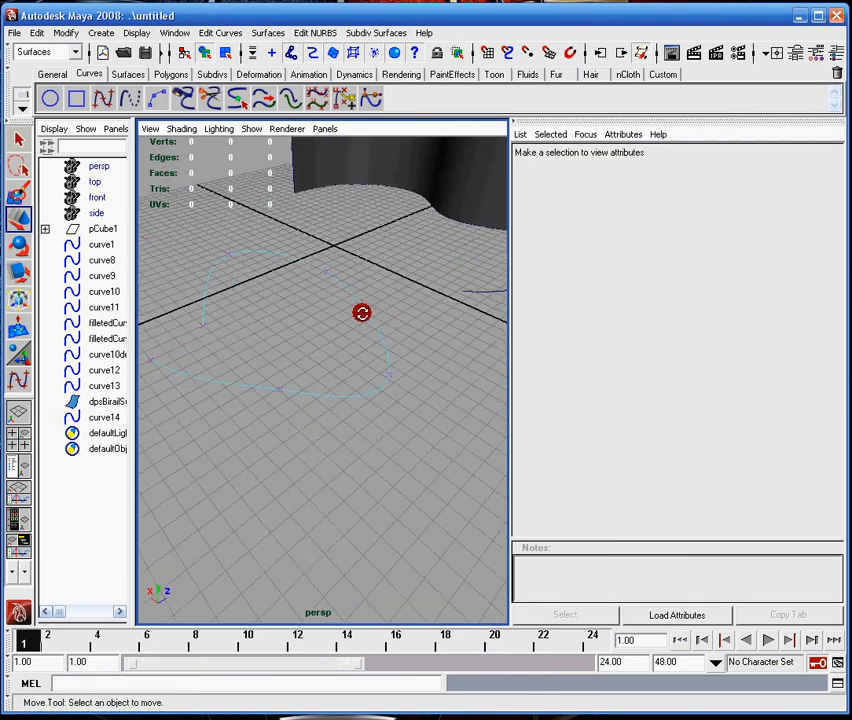
{"action": "left_click_drag", "start_coordinate": [362, 312], "coordinate": [196, 252]}
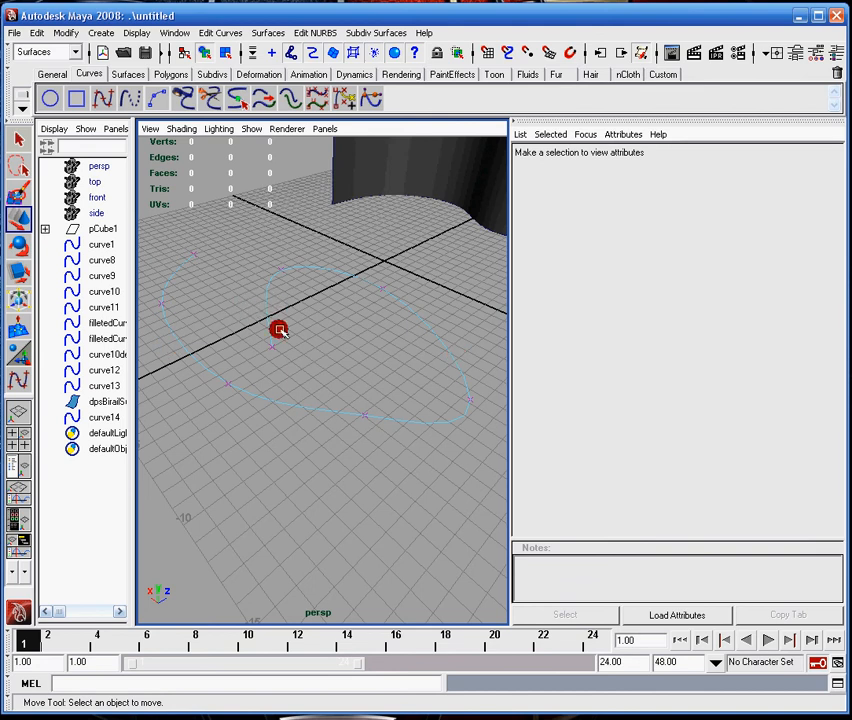
{"action": "left_click", "coordinate": [238, 100]}
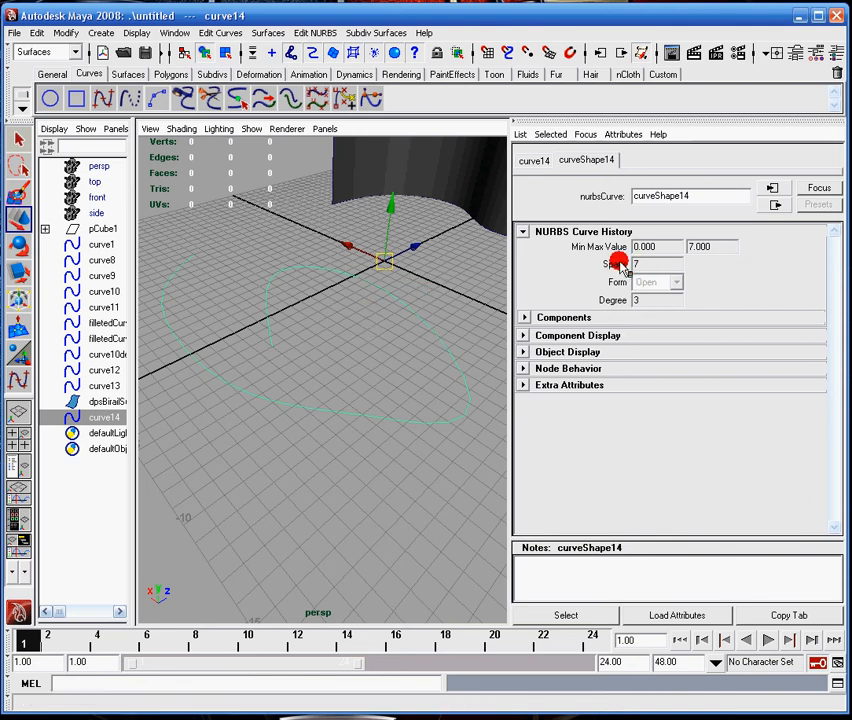
{"action": "left_click", "coordinate": [100, 400]}
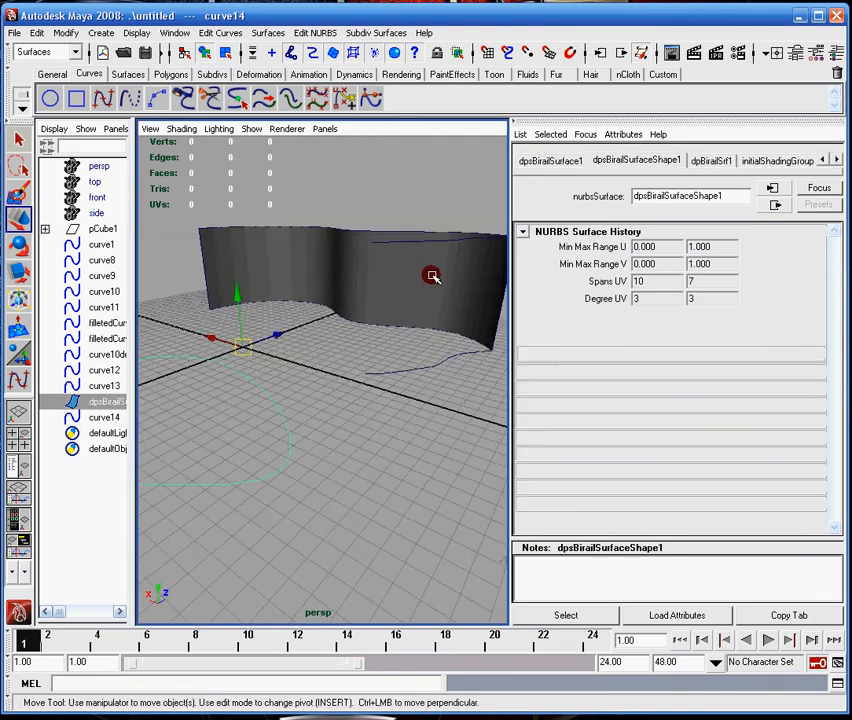
{"action": "left_click_drag", "start_coordinate": [430, 280], "coordinate": [228, 370]}
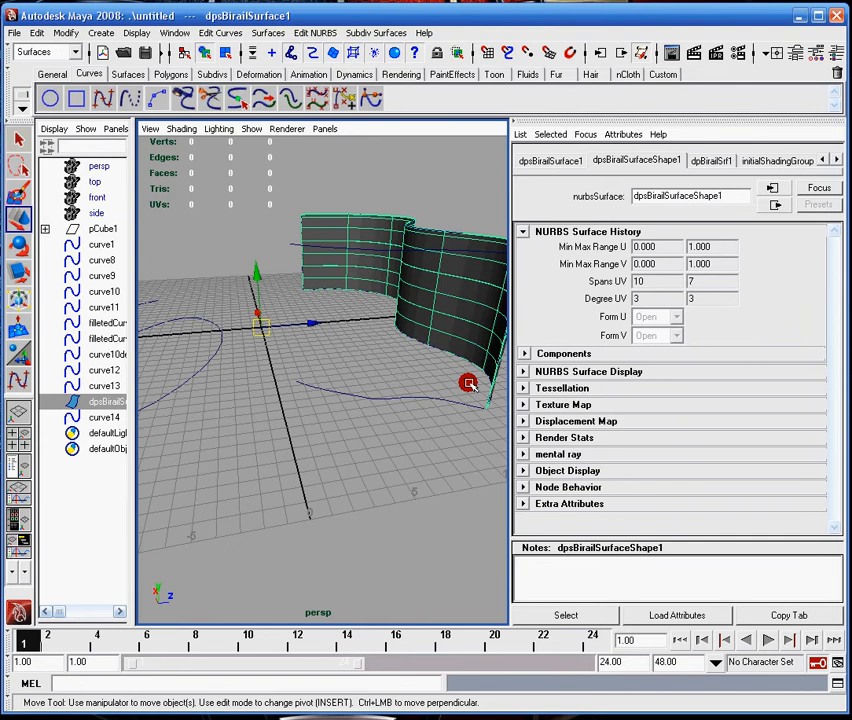
{"action": "left_click_drag", "start_coordinate": [468, 382], "coordinate": [368, 348]}
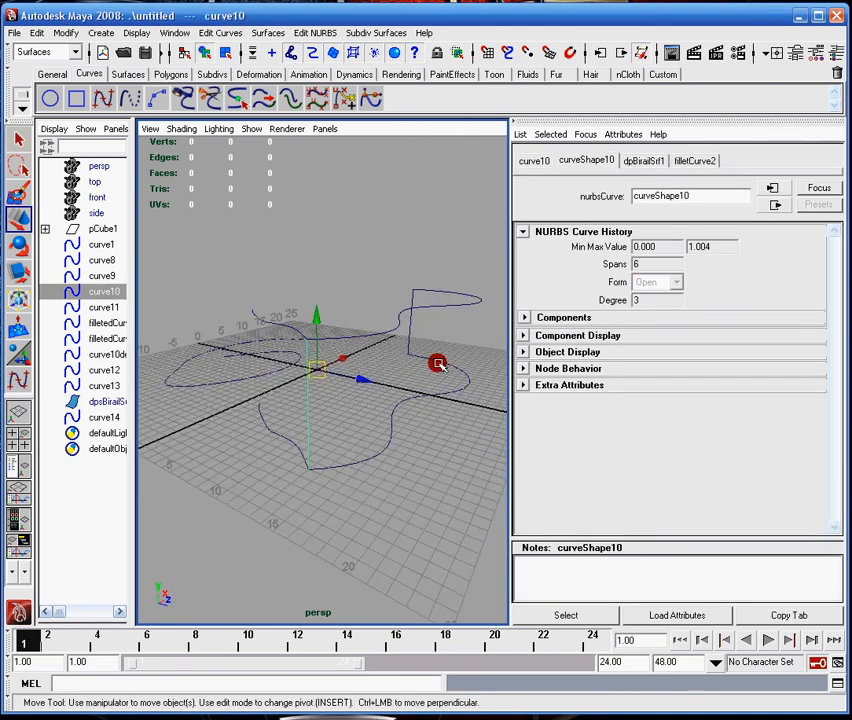
{"action": "left_click", "coordinate": [104, 308]}
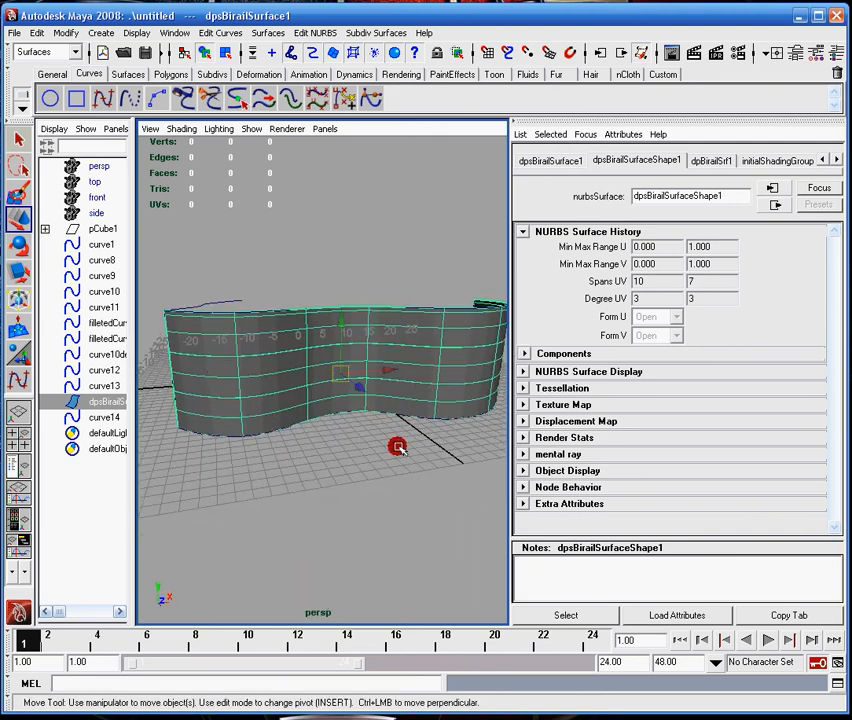
{"action": "left_click_drag", "start_coordinate": [396, 446], "coordinate": [316, 492]}
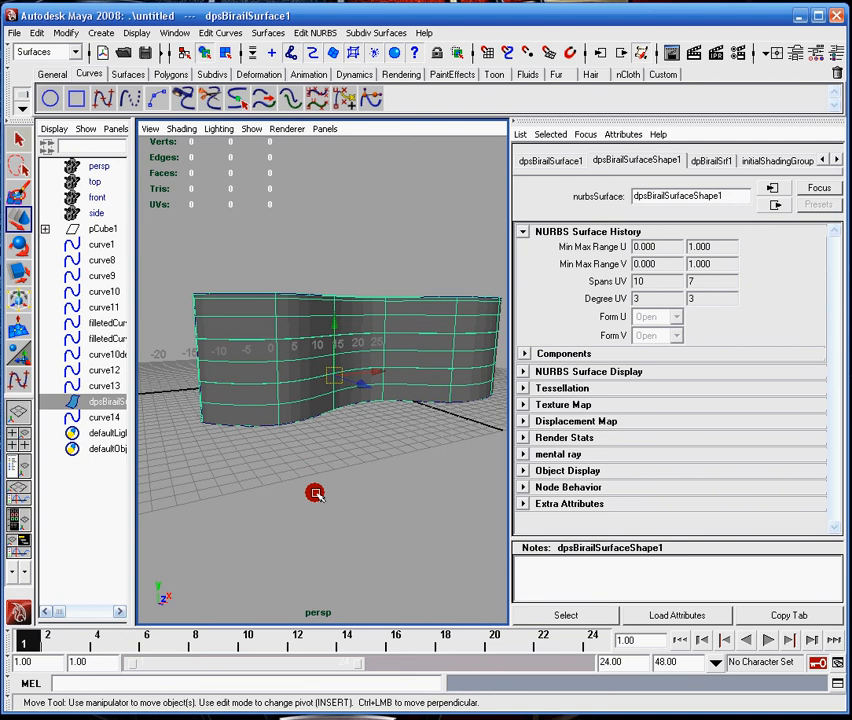
{"action": "mouse_move", "coordinate": [180, 418]}
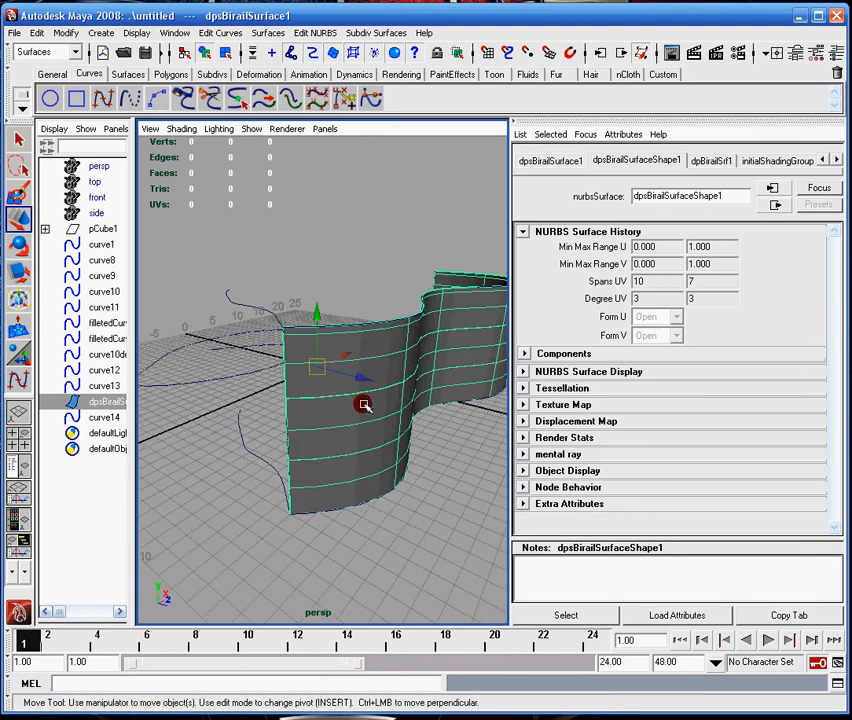
{"action": "left_click_drag", "start_coordinate": [364, 404], "coordinate": [448, 312]}
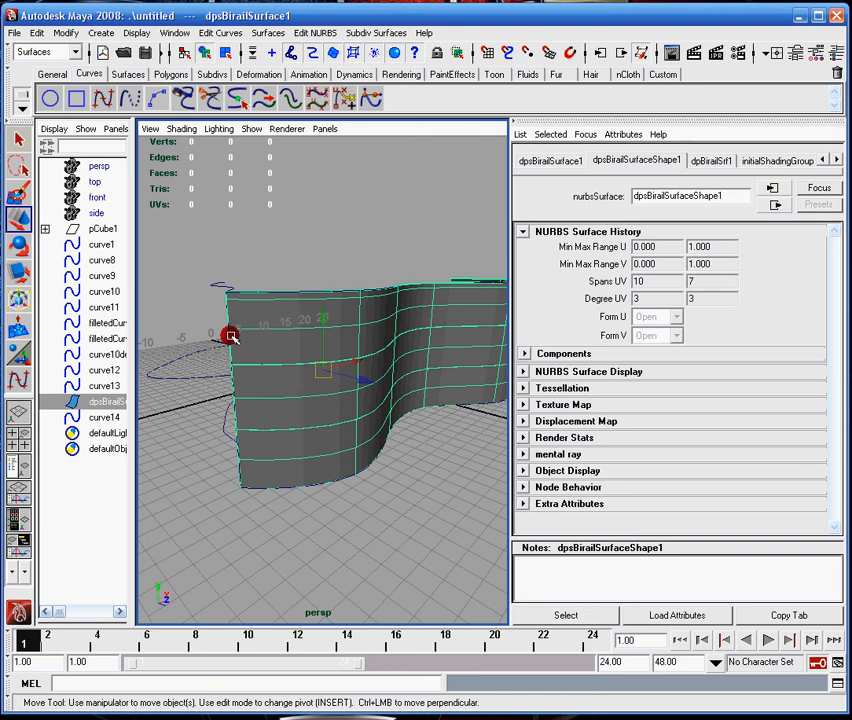
{"action": "mouse_move", "coordinate": [272, 344]}
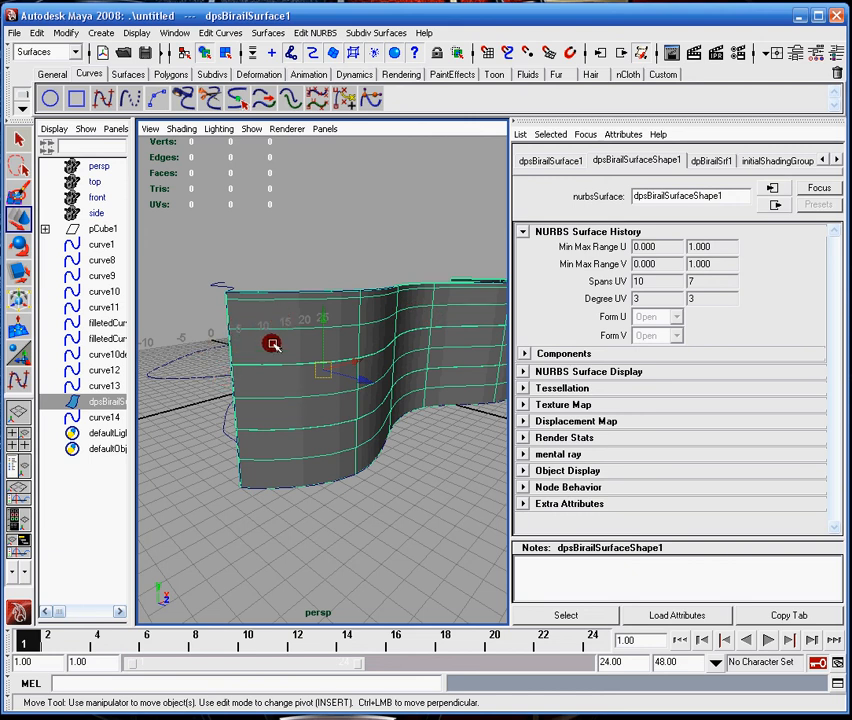
{"action": "mouse_move", "coordinate": [372, 352]}
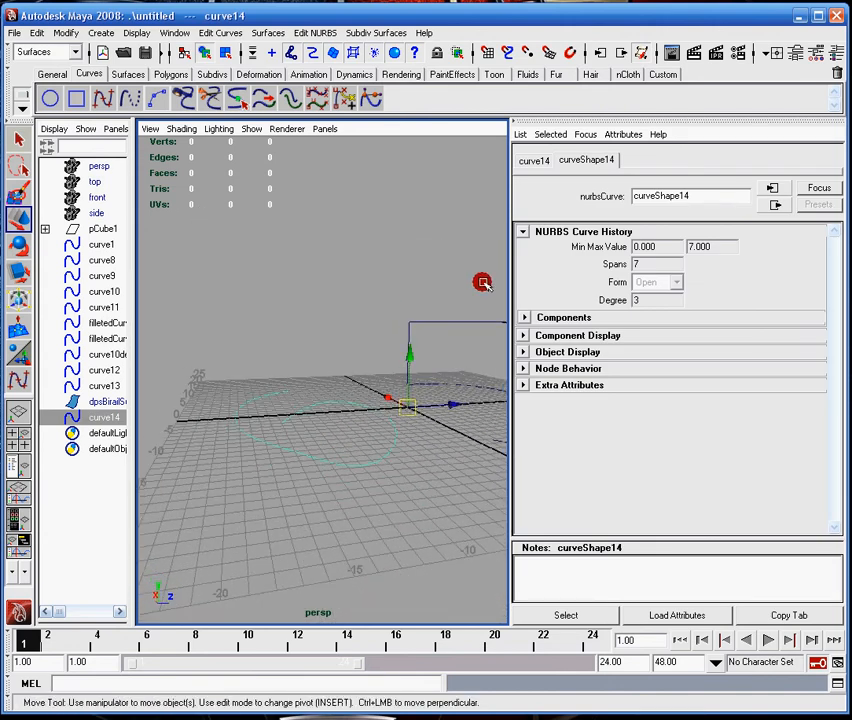
Tumble the view and place edit points for the new two-span curve15 loop.
{"action": "left_click_drag", "start_coordinate": [480, 282], "coordinate": [316, 312]}
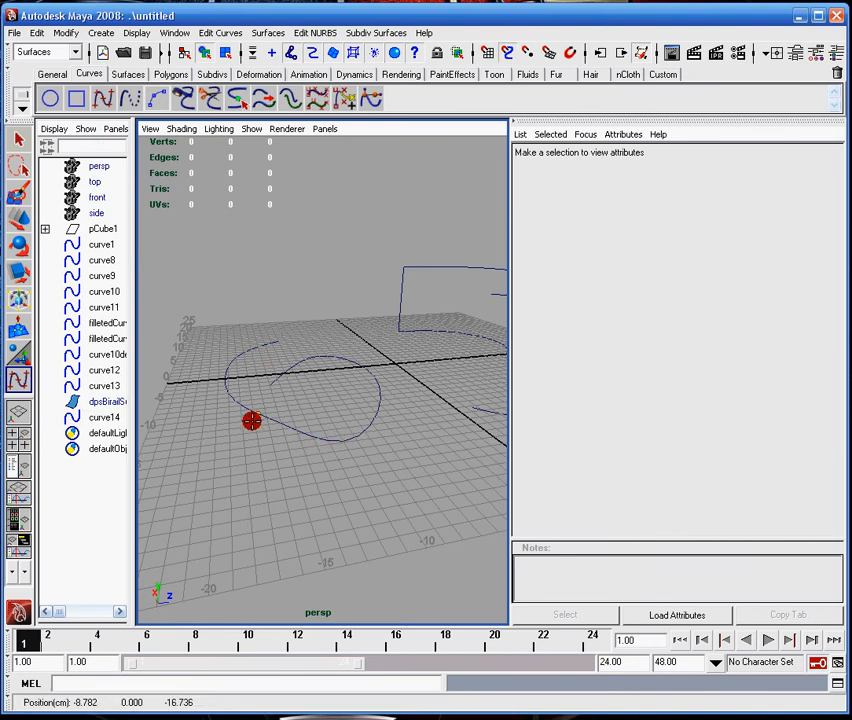
{"action": "left_click_drag", "start_coordinate": [252, 420], "coordinate": [388, 432]}
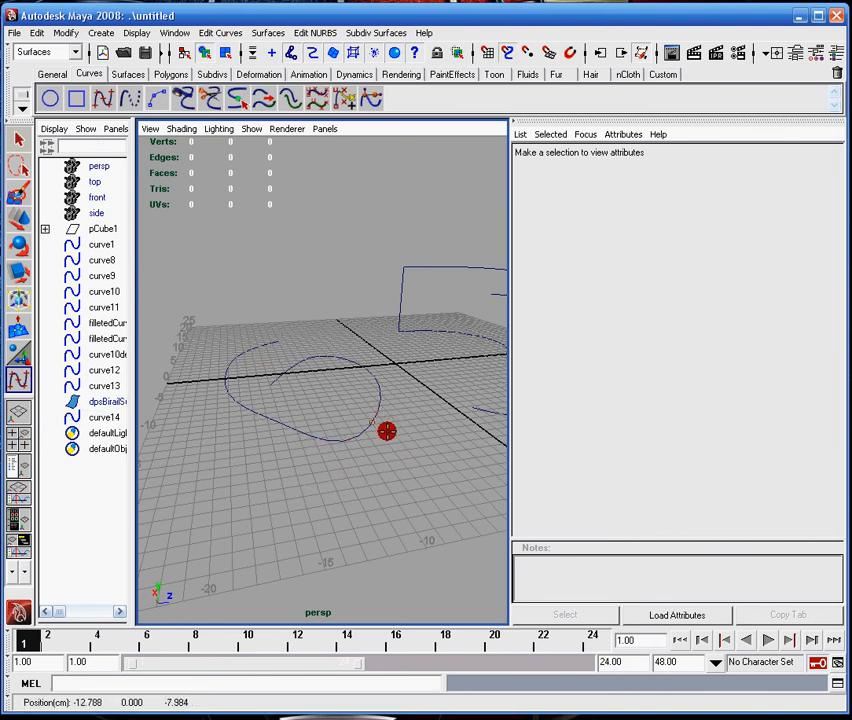
{"action": "left_click_drag", "start_coordinate": [388, 432], "coordinate": [308, 436]}
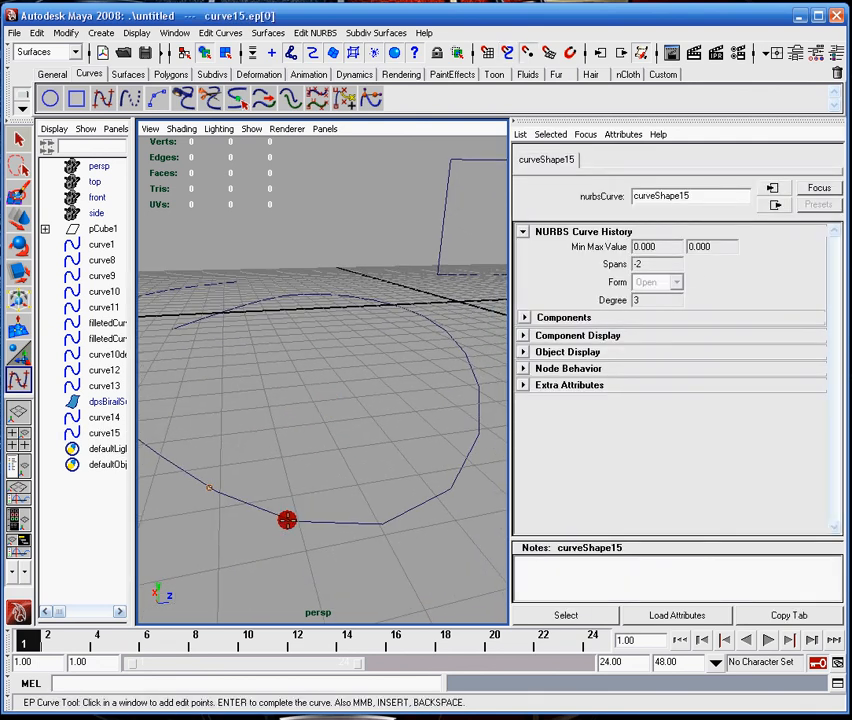
{"action": "left_click", "coordinate": [224, 330]}
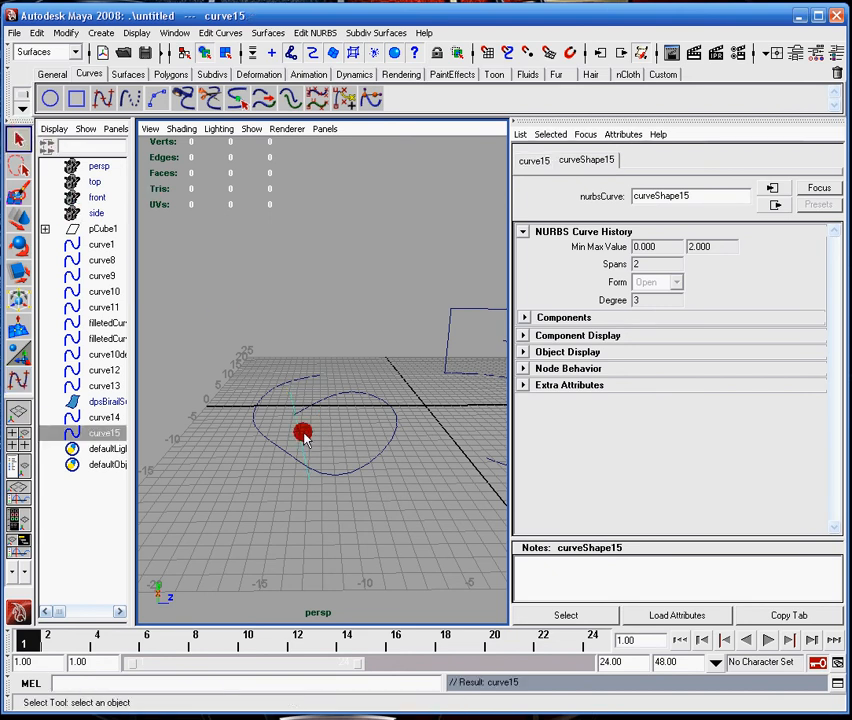
Select the birail surface, tumble around the curved wall from several sides, then deselect.
{"action": "left_click", "coordinate": [420, 424]}
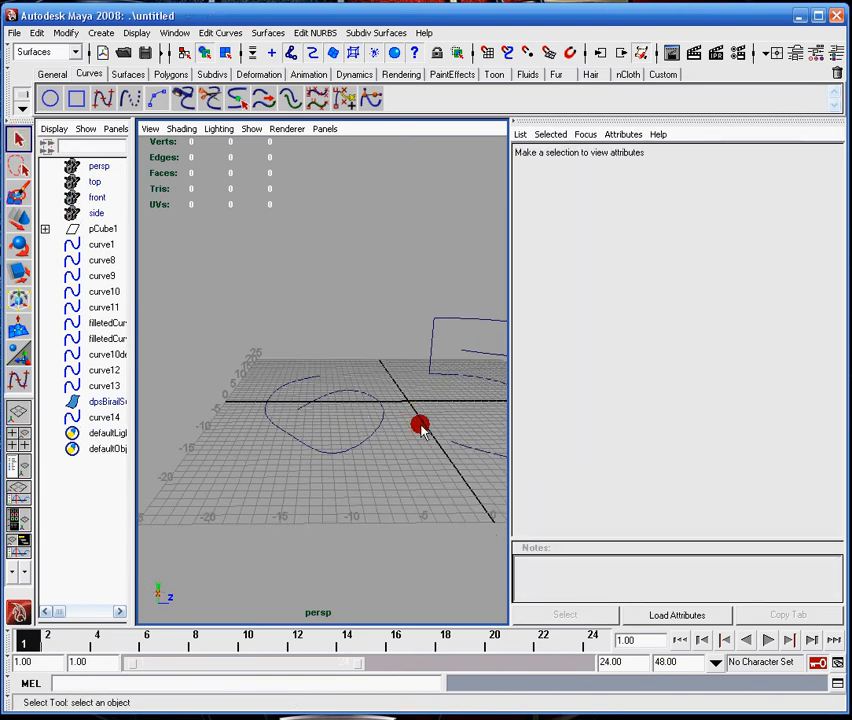
{"action": "left_click", "coordinate": [100, 400]}
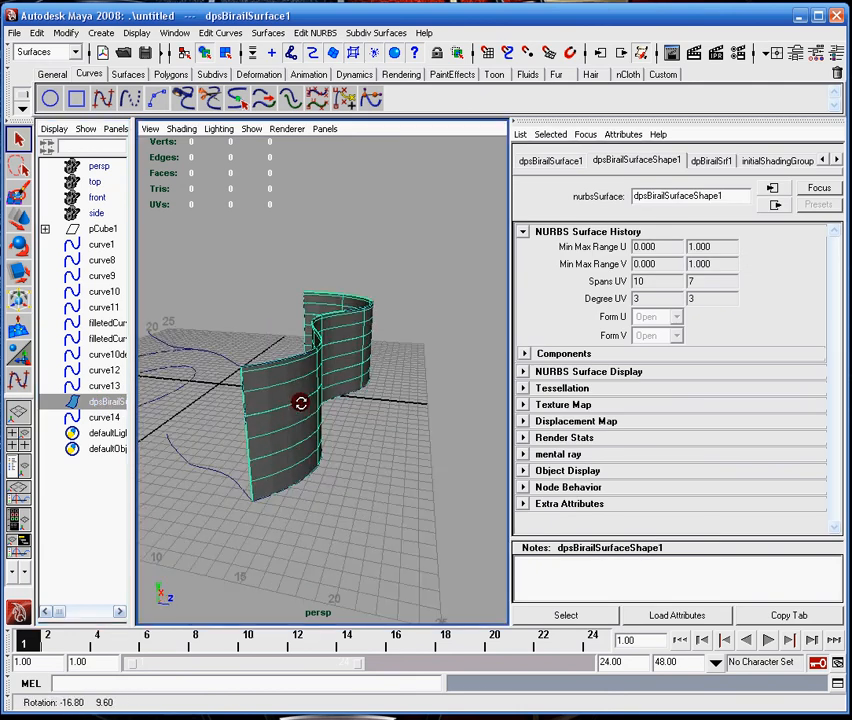
{"action": "left_click_drag", "start_coordinate": [300, 404], "coordinate": [272, 418]}
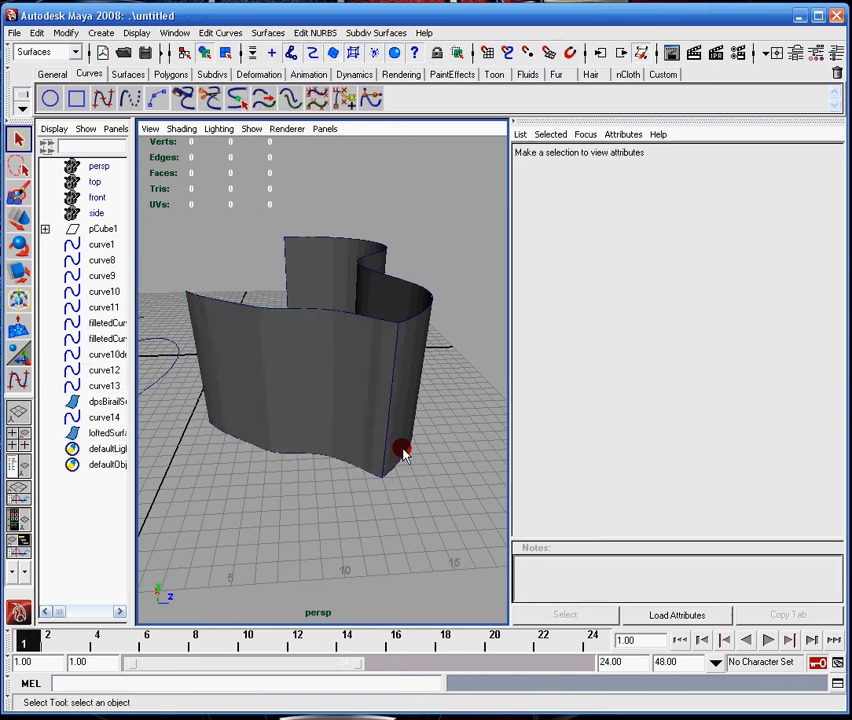
{"action": "left_click_drag", "start_coordinate": [400, 450], "coordinate": [340, 450]}
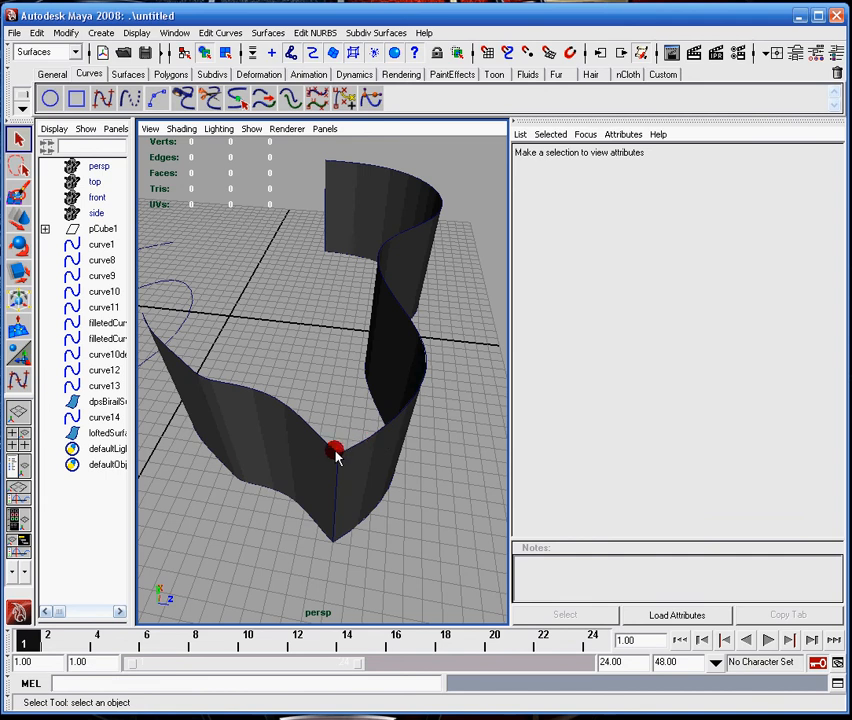
{"action": "left_click_drag", "start_coordinate": [336, 450], "coordinate": [398, 444]}
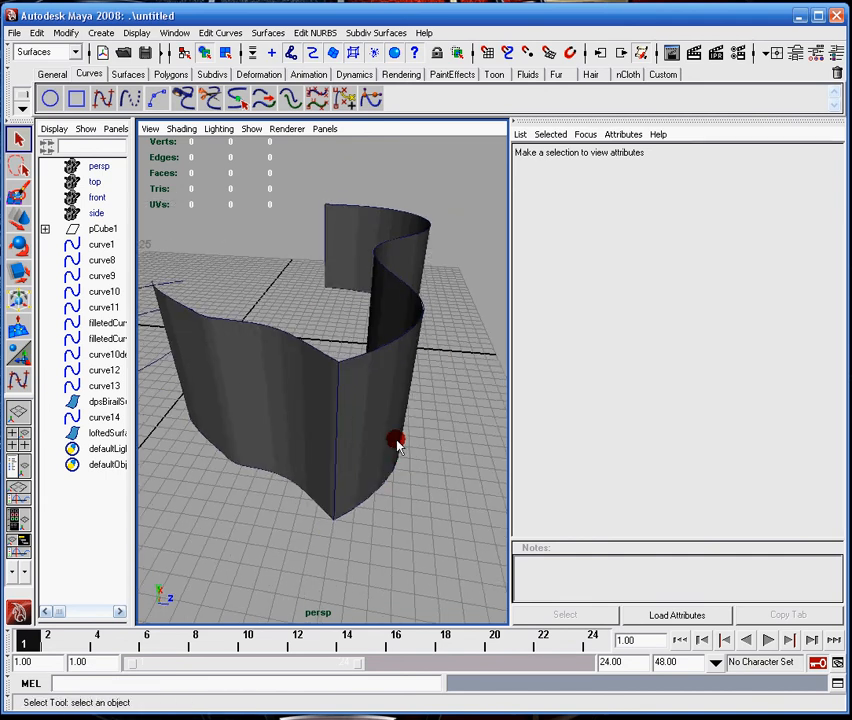
{"action": "mouse_move", "coordinate": [340, 328]}
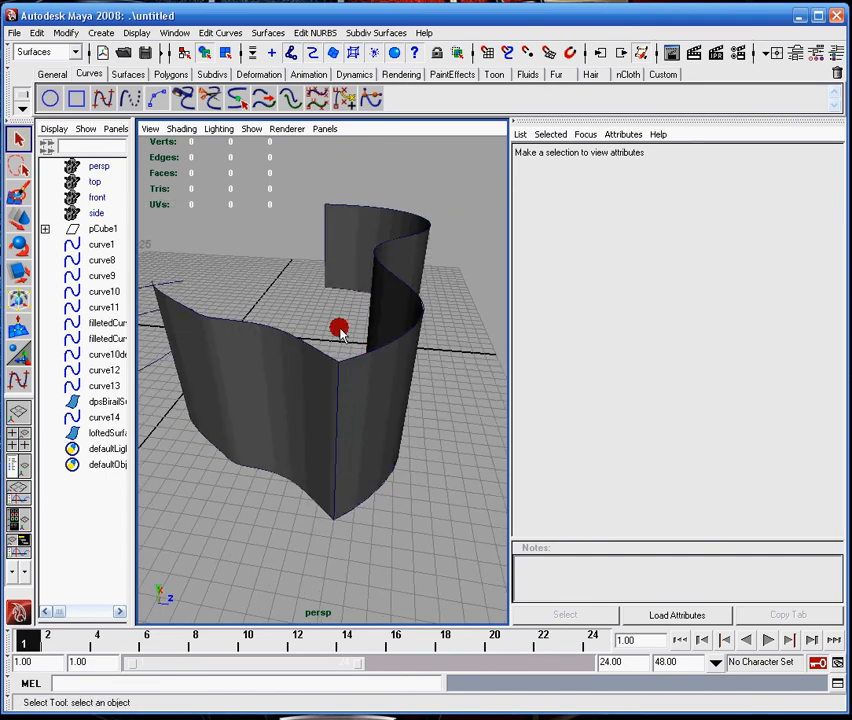
{"action": "left_click", "coordinate": [296, 424]}
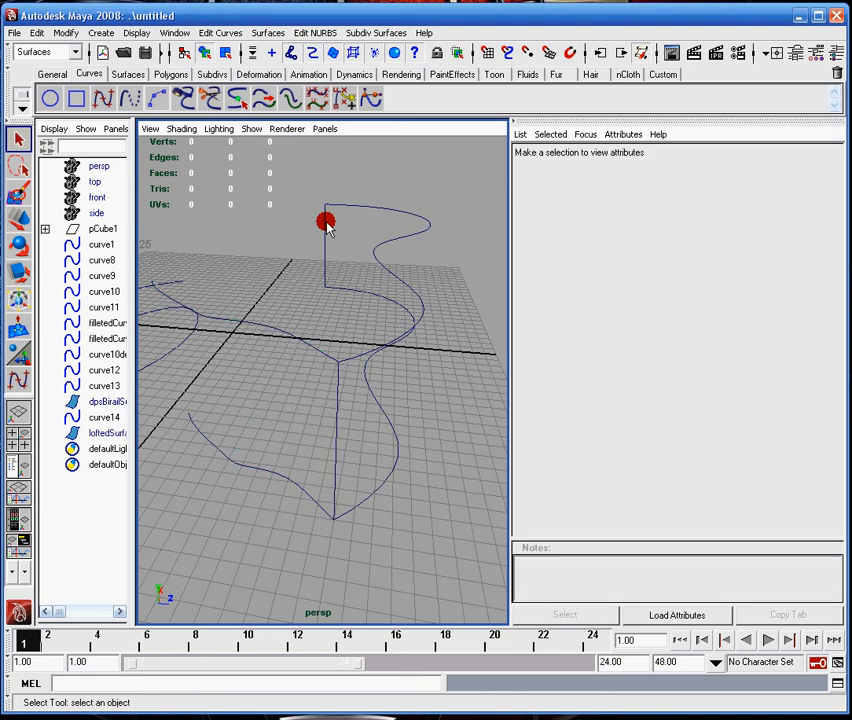
{"action": "mouse_move", "coordinate": [290, 360]}
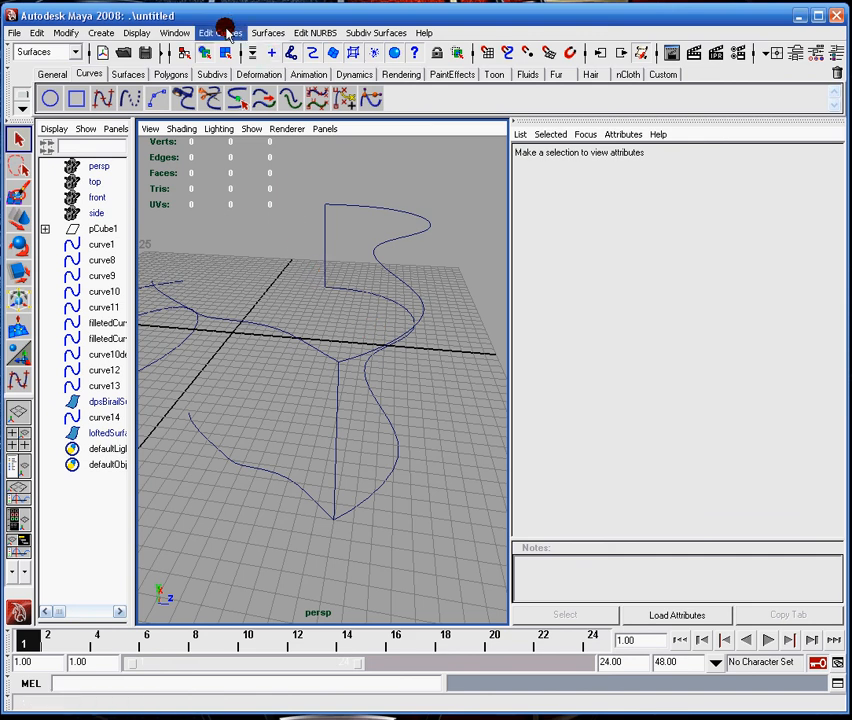
Browse the Edit Curves menu, then select curve9 and curve13 for alignment.
{"action": "left_click", "coordinate": [220, 32]}
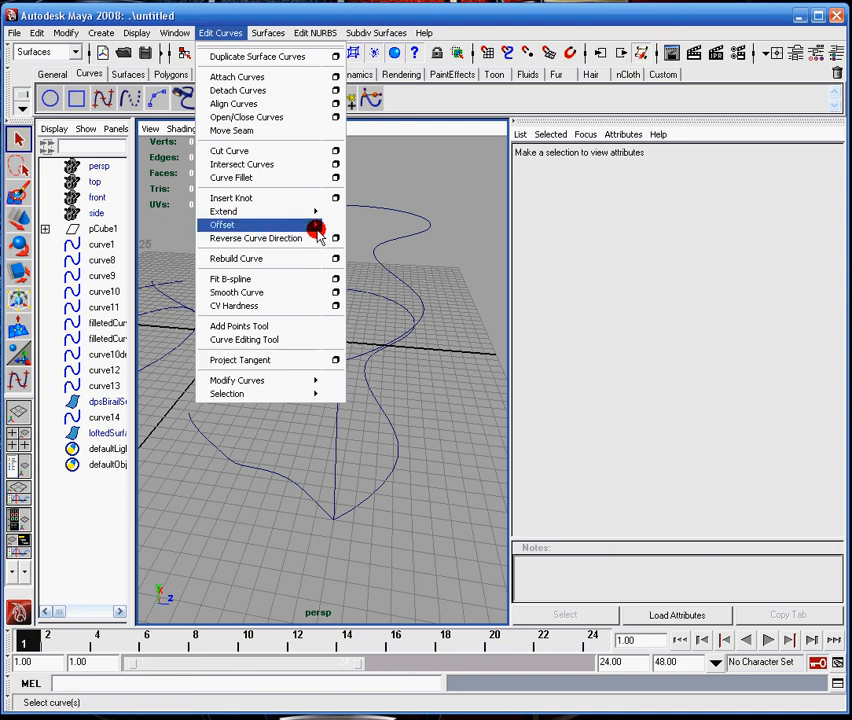
{"action": "mouse_move", "coordinate": [238, 380]}
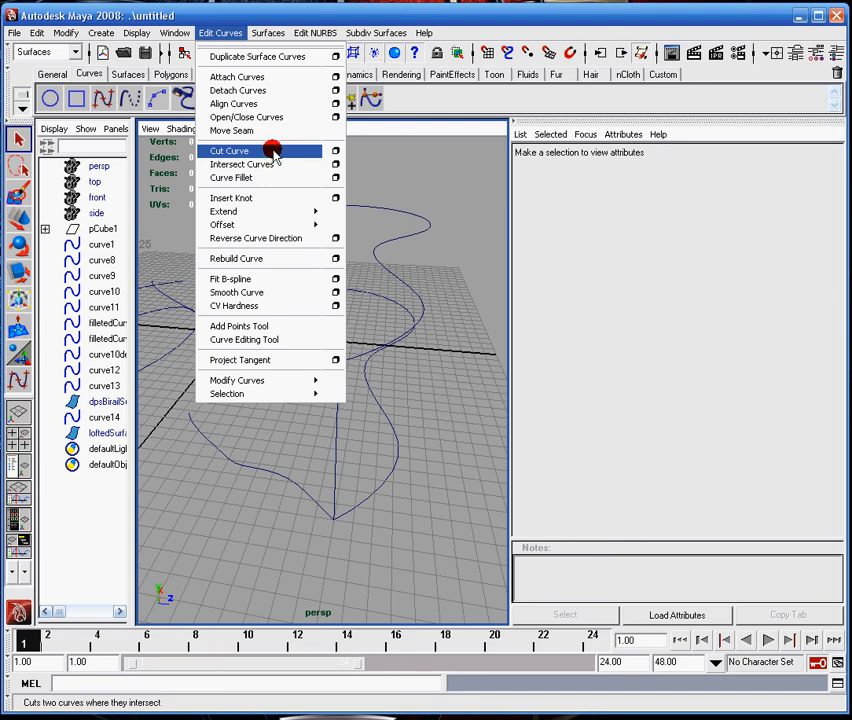
{"action": "mouse_move", "coordinate": [232, 104]}
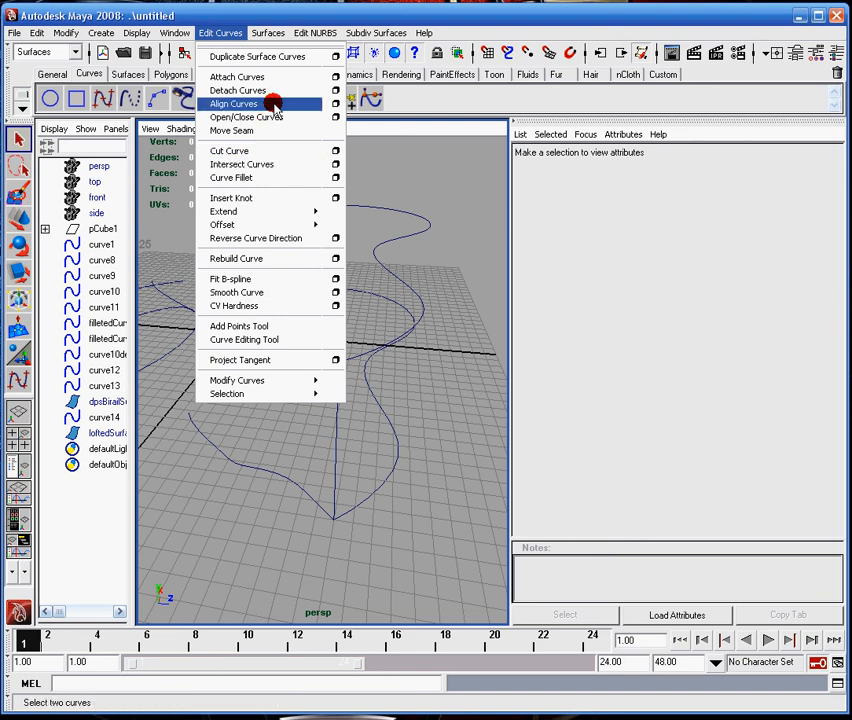
{"action": "mouse_move", "coordinate": [372, 374]}
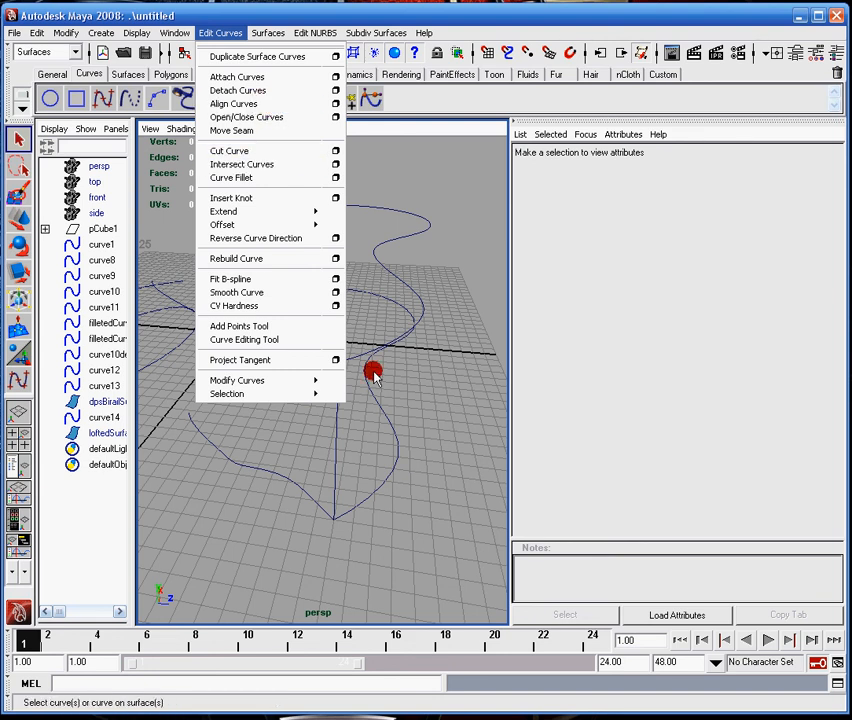
{"action": "left_click", "coordinate": [336, 356]}
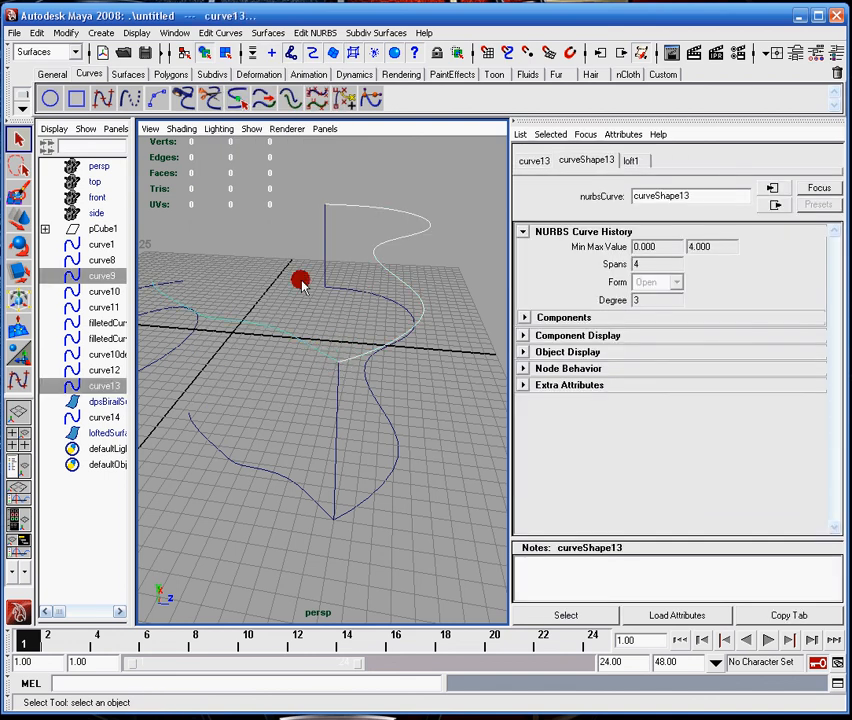
In Align Curves options set curvature continuity and make the Second curve's tangent the modified one.
{"action": "left_click", "coordinate": [220, 32]}
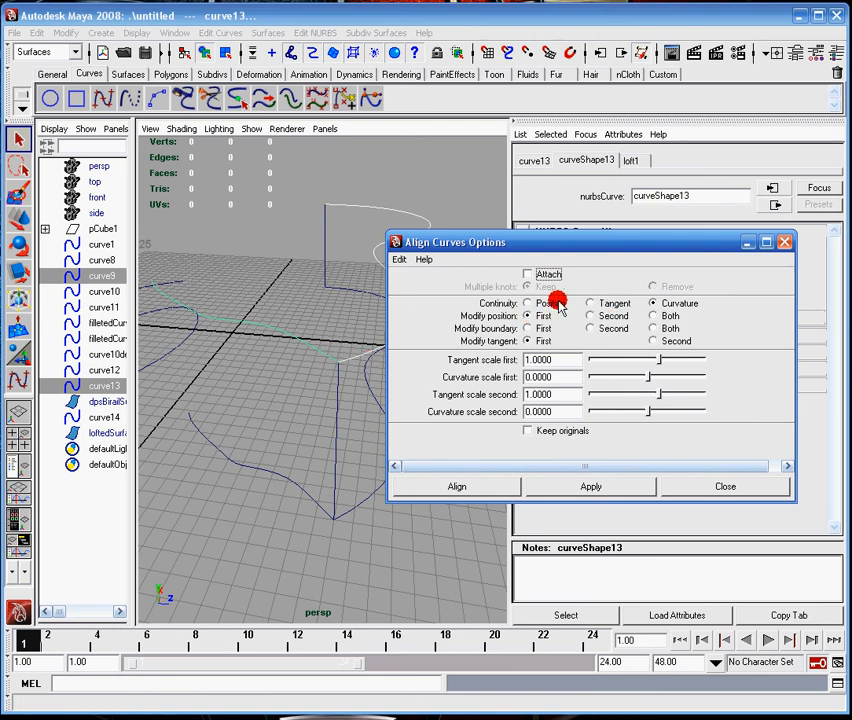
{"action": "left_click", "coordinate": [590, 304]}
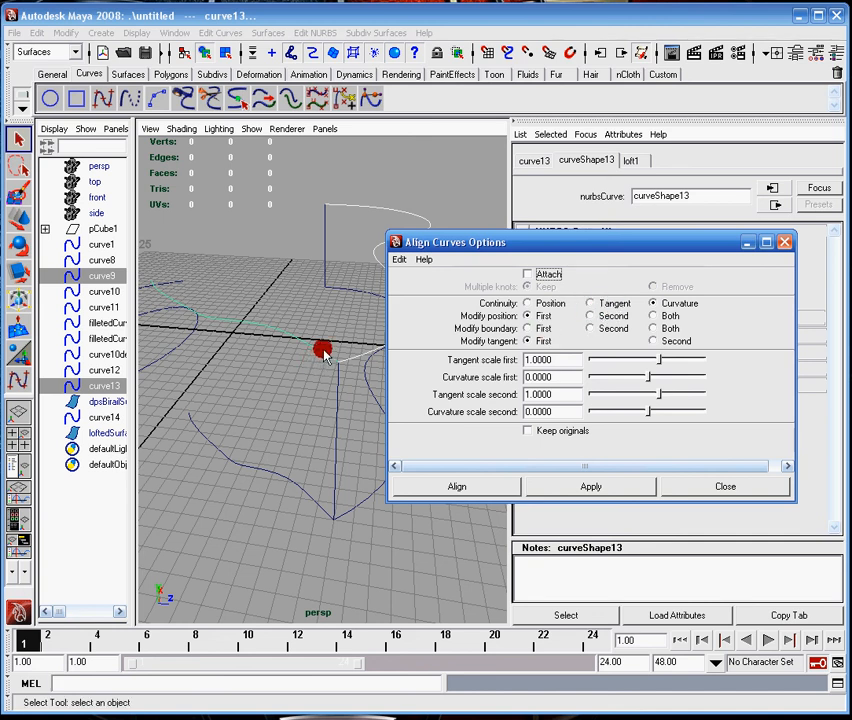
{"action": "left_click", "coordinate": [100, 276]}
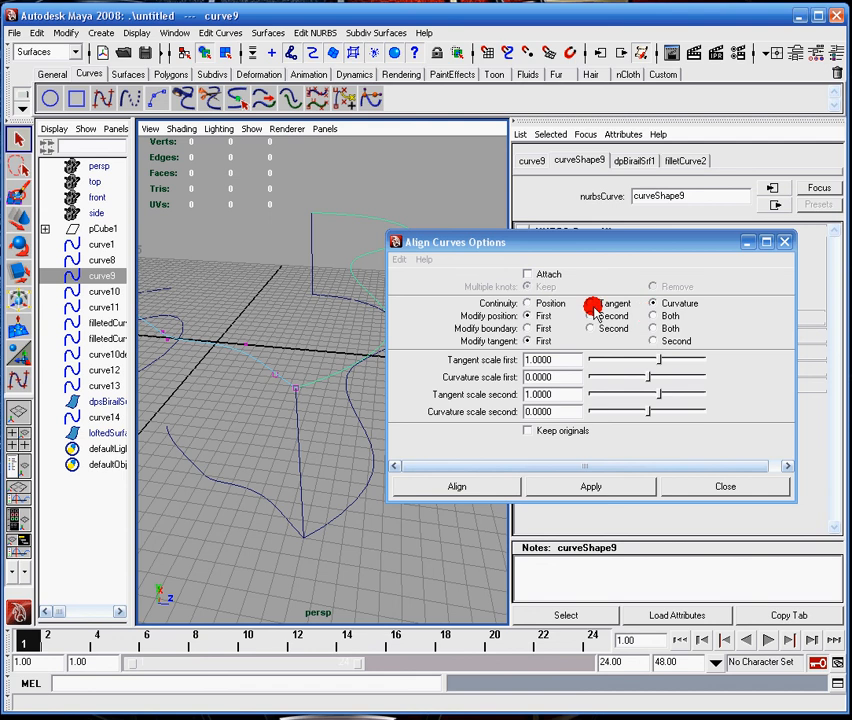
{"action": "left_click", "coordinate": [590, 328]}
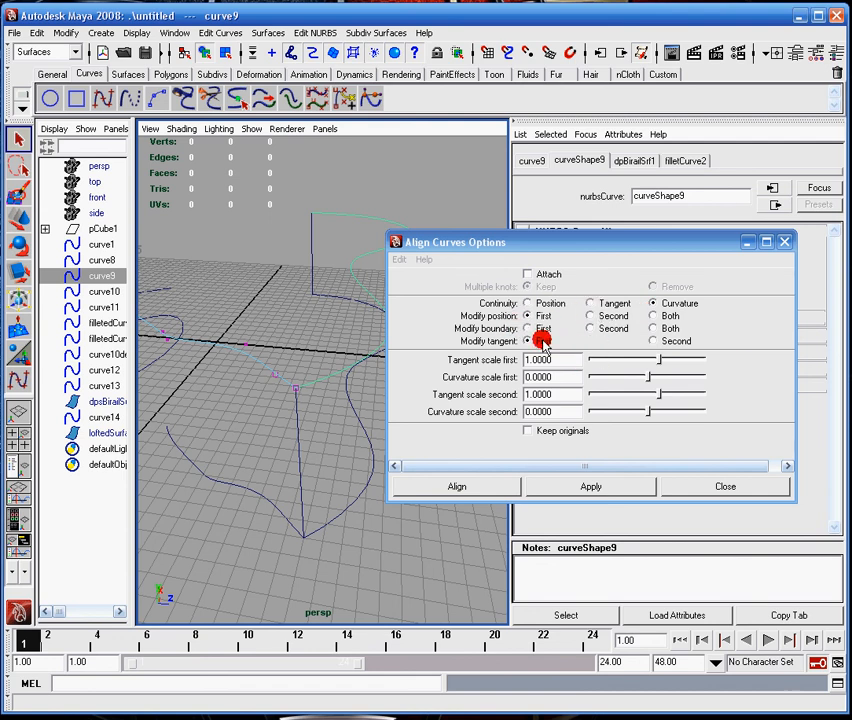
{"action": "left_click", "coordinate": [590, 316]}
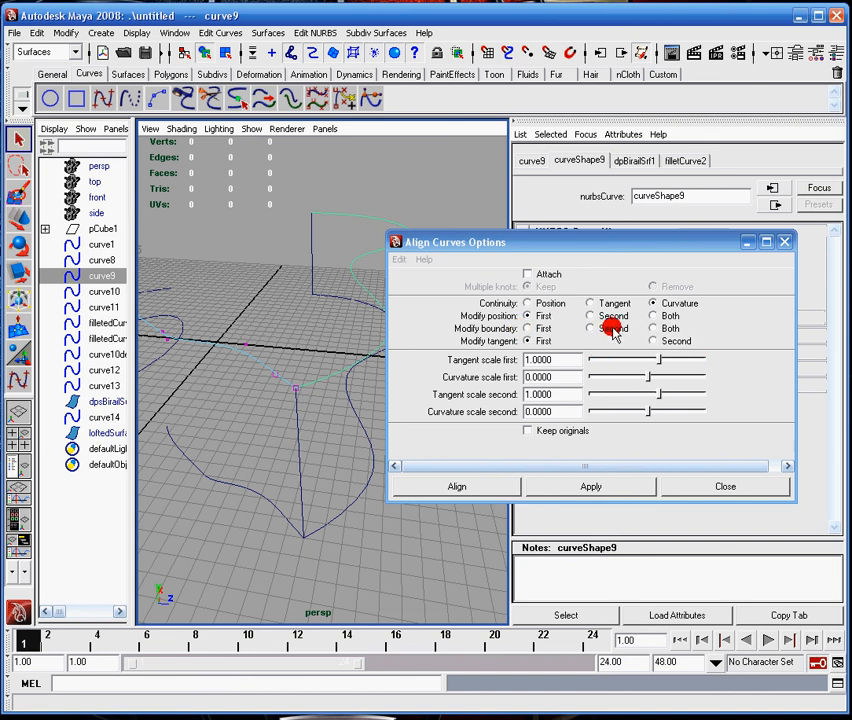
{"action": "mouse_move", "coordinate": [592, 328]}
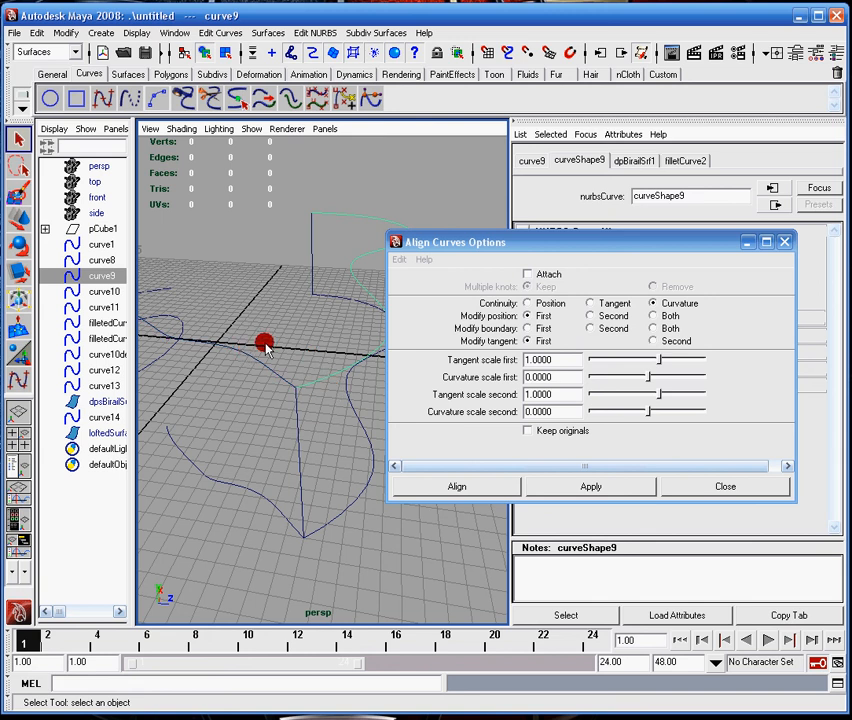
{"action": "left_click", "coordinate": [104, 384]}
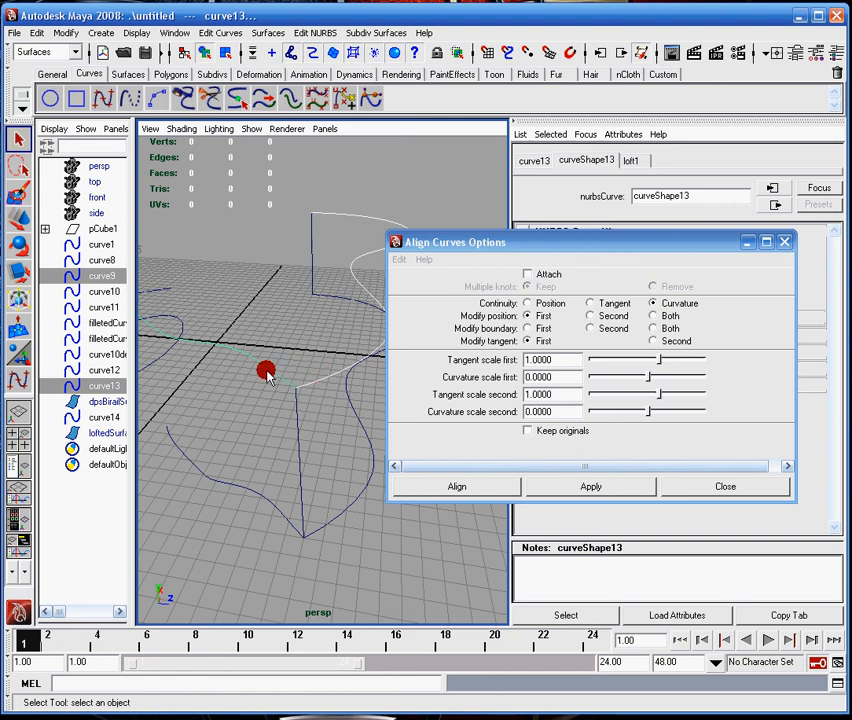
{"action": "mouse_move", "coordinate": [500, 316]}
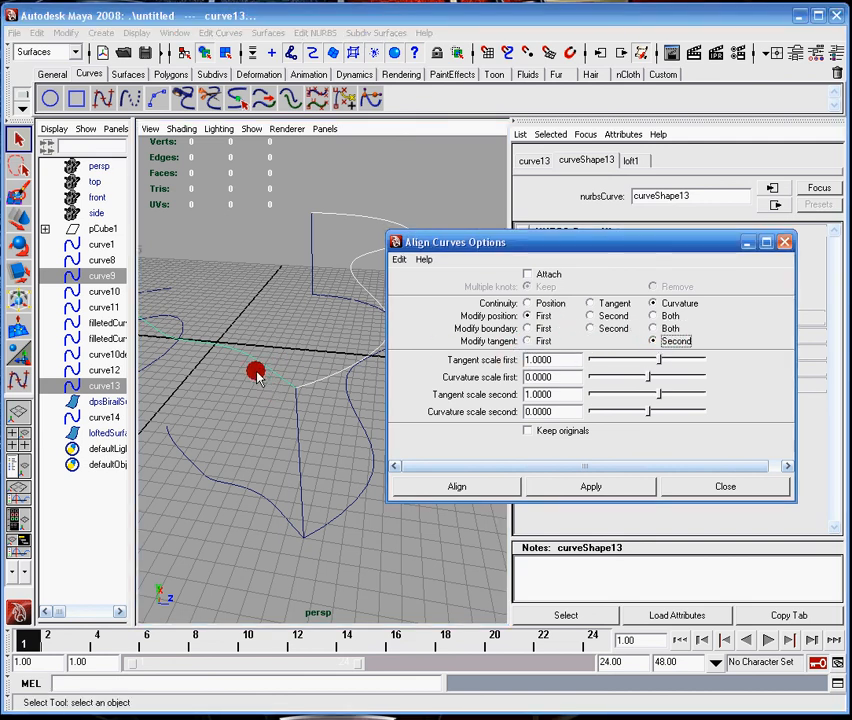
{"action": "left_click", "coordinate": [528, 340]}
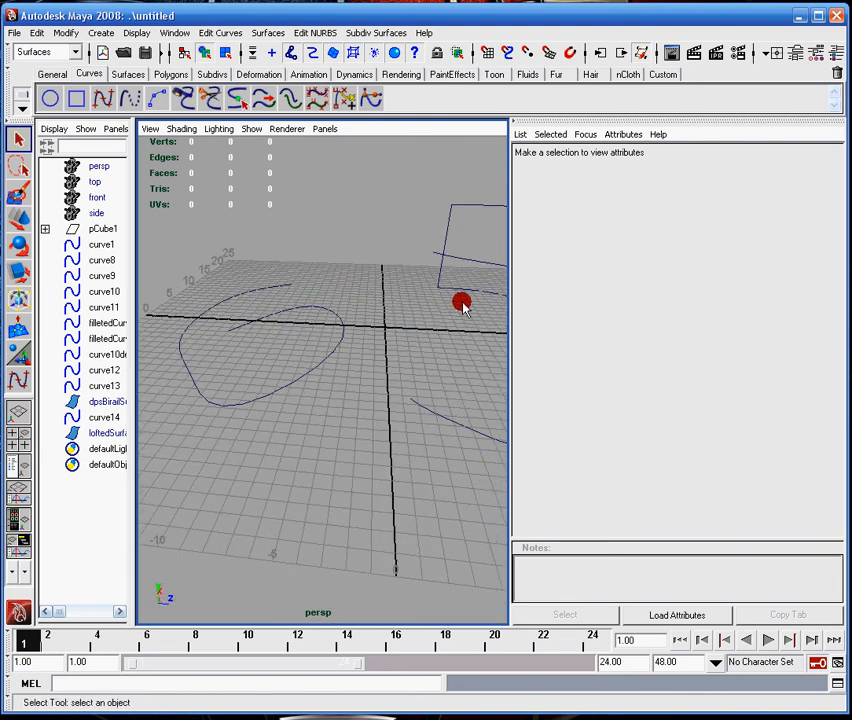
{"action": "left_click_drag", "start_coordinate": [460, 304], "coordinate": [390, 414]}
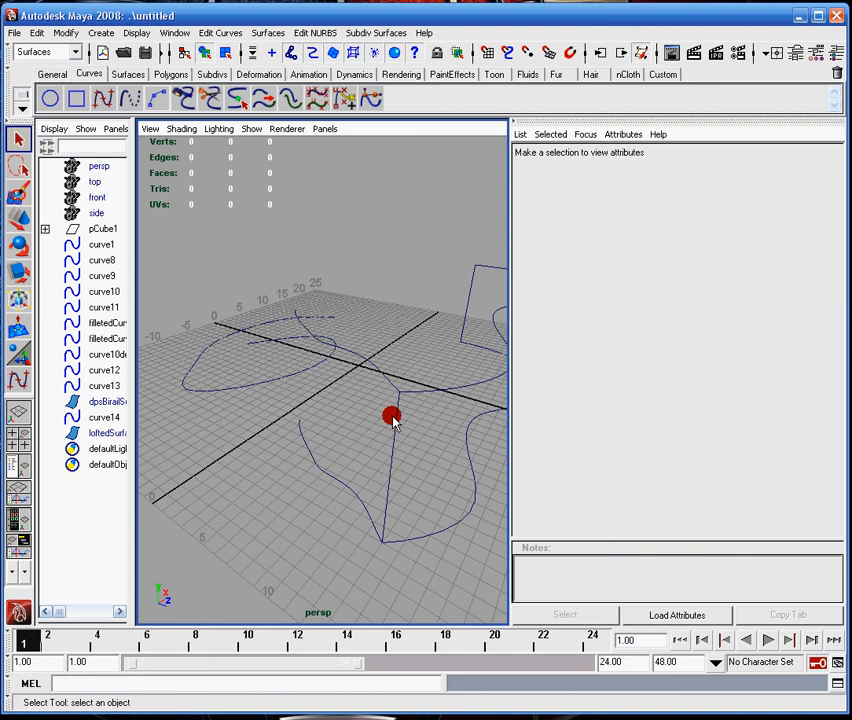